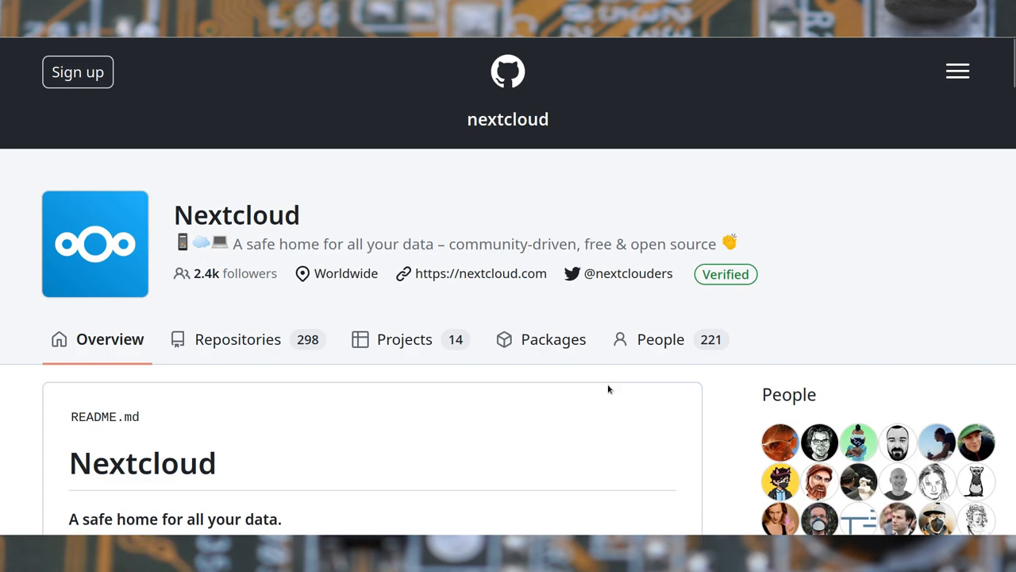
- Open the pinned Nextcloud 'server' repository on GitHub
{"action": "scroll", "scroll_direction": "down", "scroll_amount": 3}
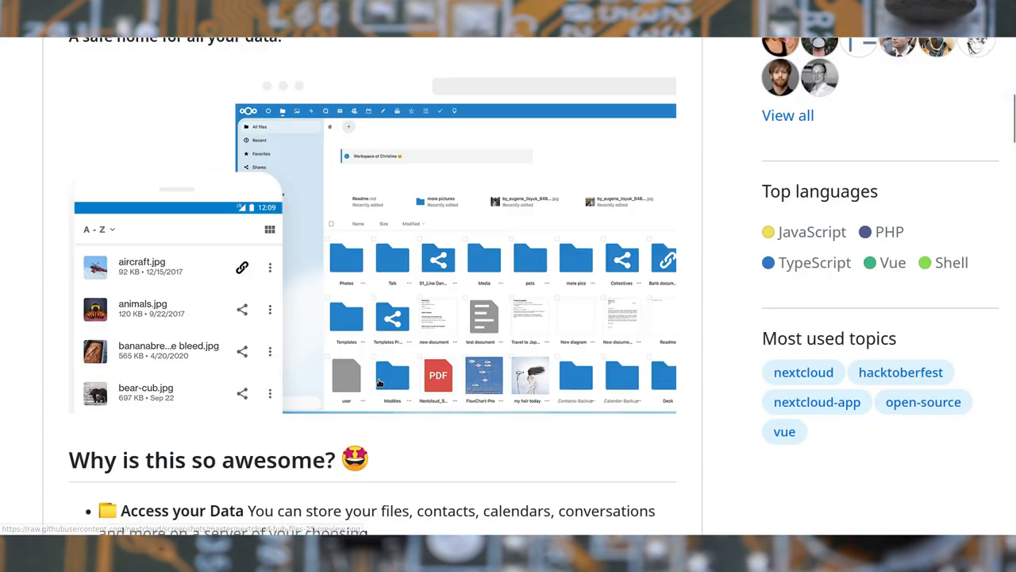
{"action": "scroll", "scroll_direction": "down", "scroll_amount": 3}
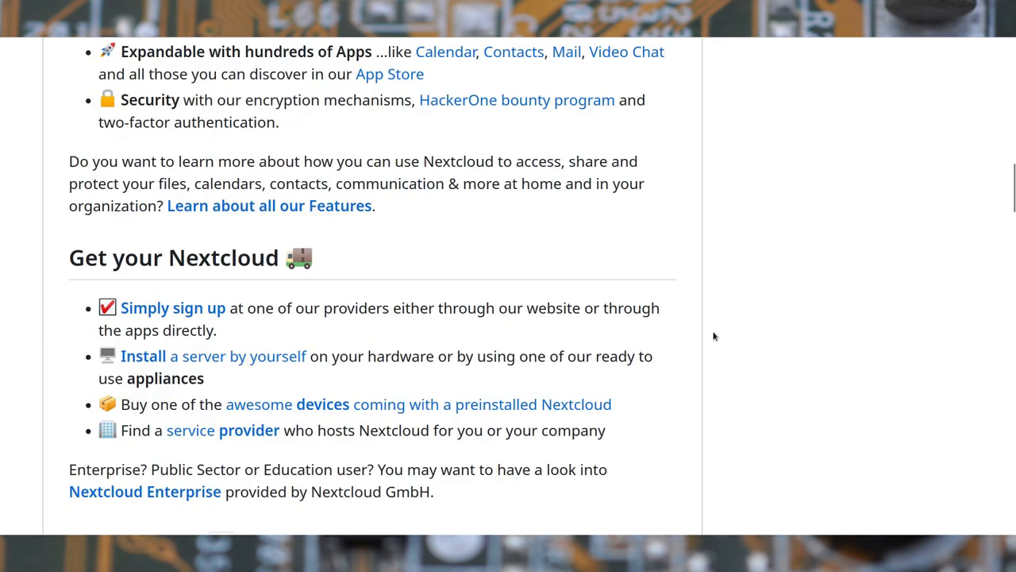
{"action": "scroll", "scroll_direction": "down", "scroll_amount": 3}
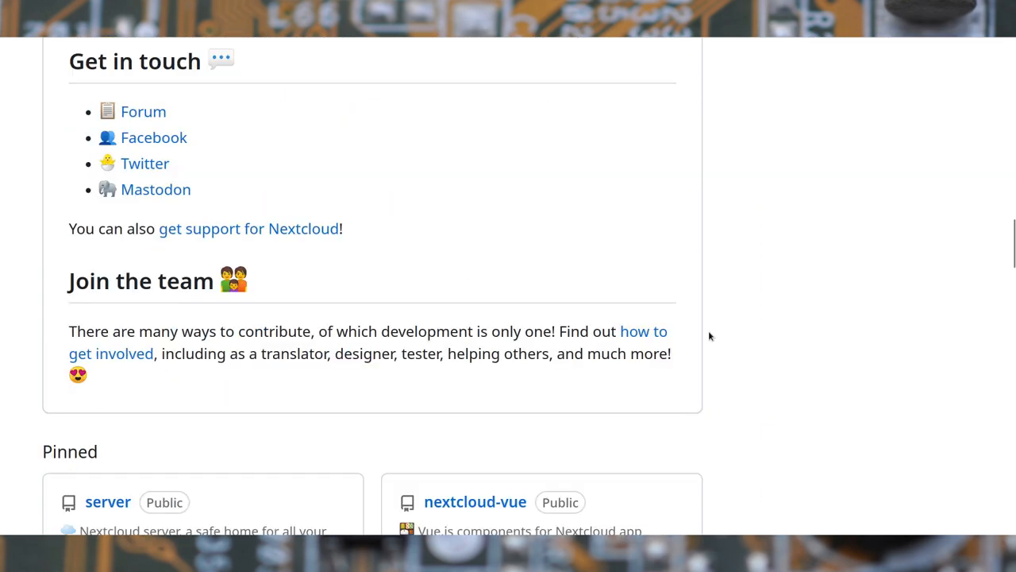
{"action": "scroll", "scroll_direction": "down", "scroll_amount": 3}
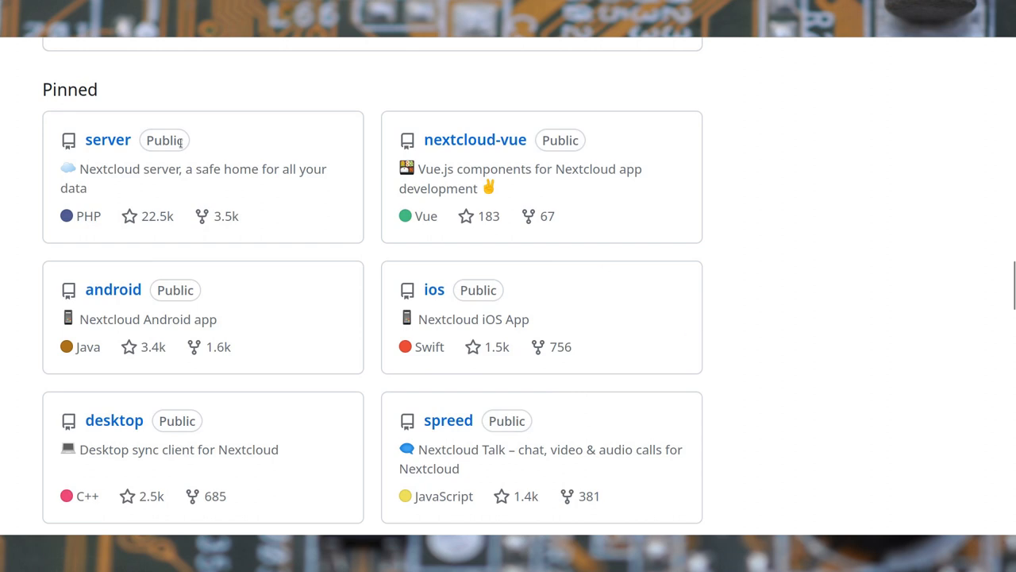
{"action": "mouse_move", "coordinate": [107, 140]}
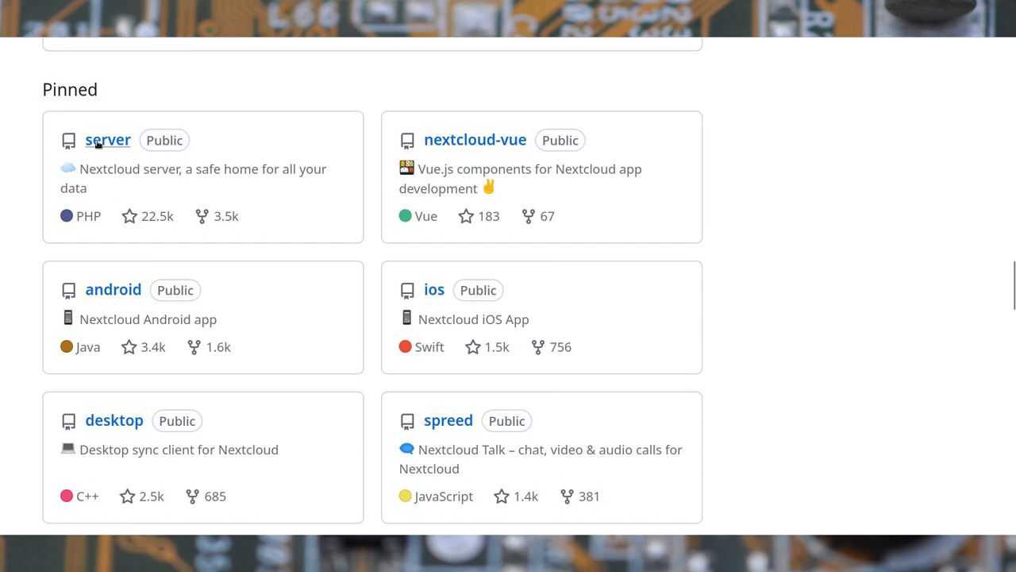
{"action": "left_click", "coordinate": [107, 140]}
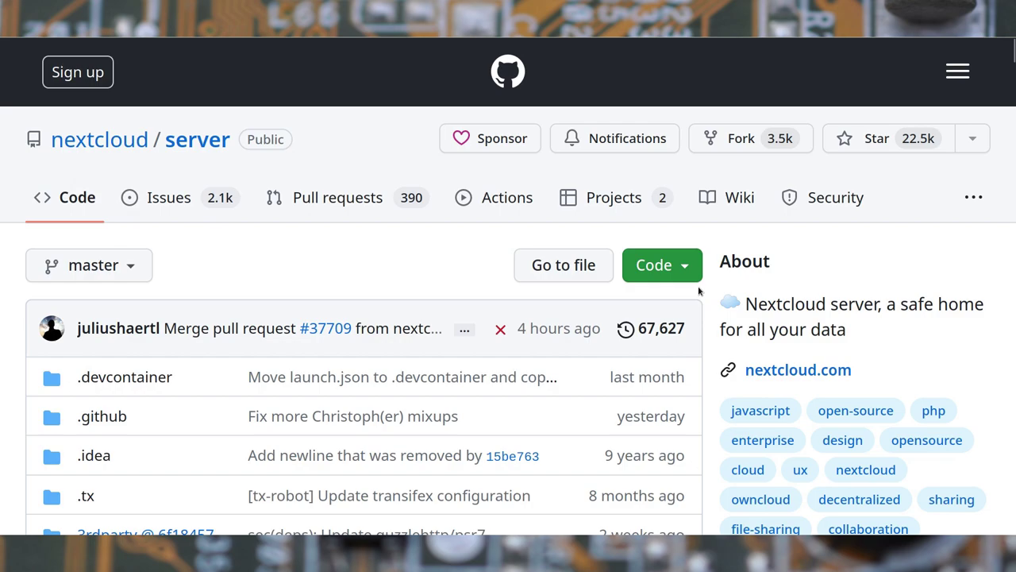
- Read through the server README's development and front-end build sections
{"action": "scroll", "scroll_direction": "down", "scroll_amount": 3}
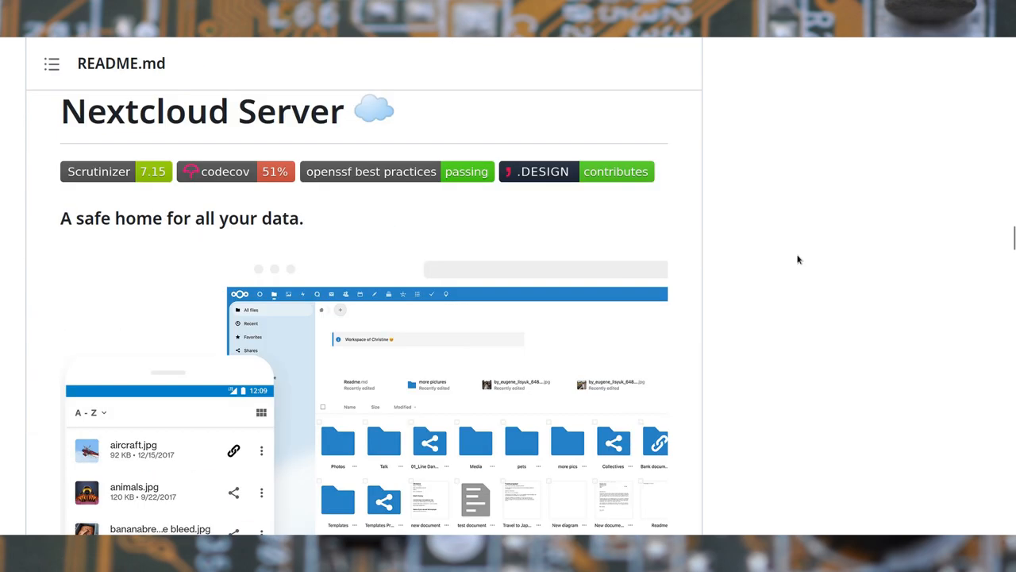
{"action": "scroll", "scroll_direction": "down", "scroll_amount": 3}
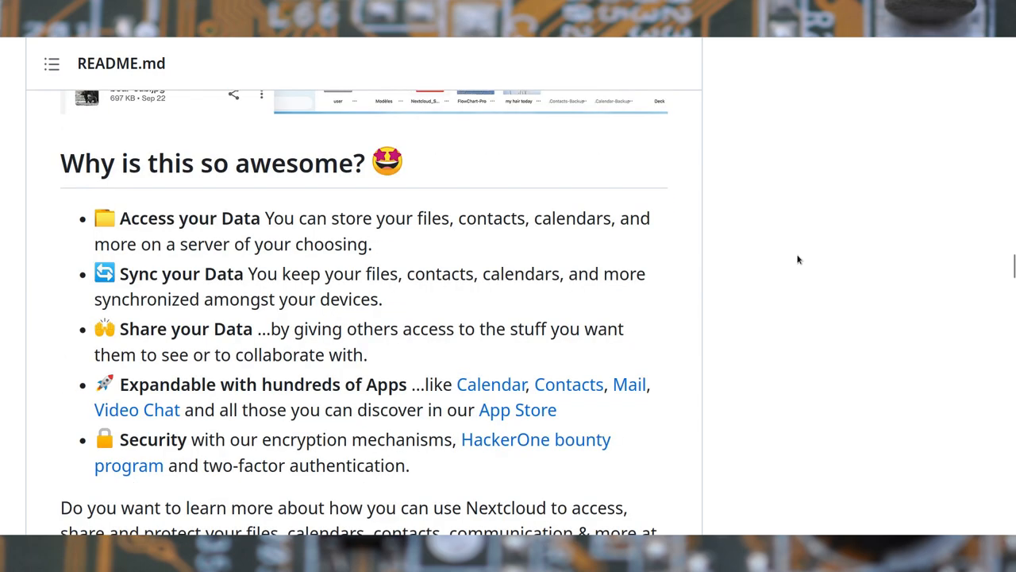
{"action": "scroll", "scroll_direction": "down", "scroll_amount": 3}
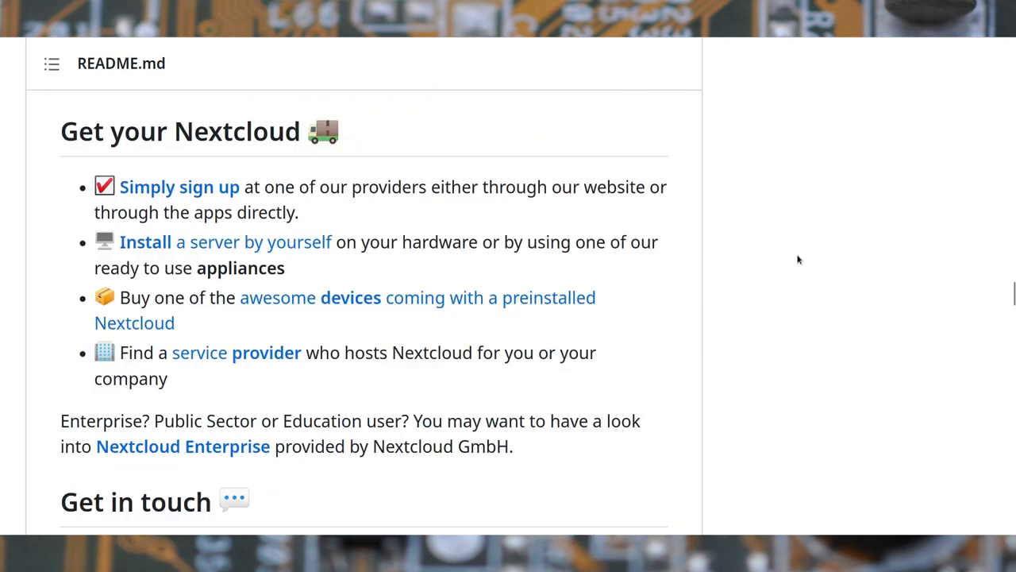
{"action": "scroll", "scroll_direction": "down", "scroll_amount": 3}
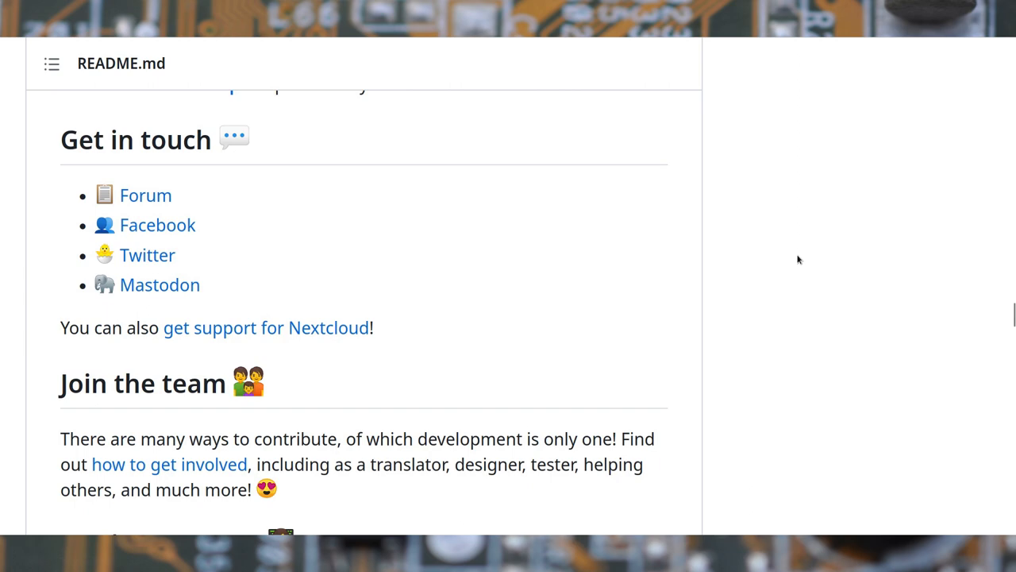
{"action": "scroll", "scroll_direction": "down", "scroll_amount": 3}
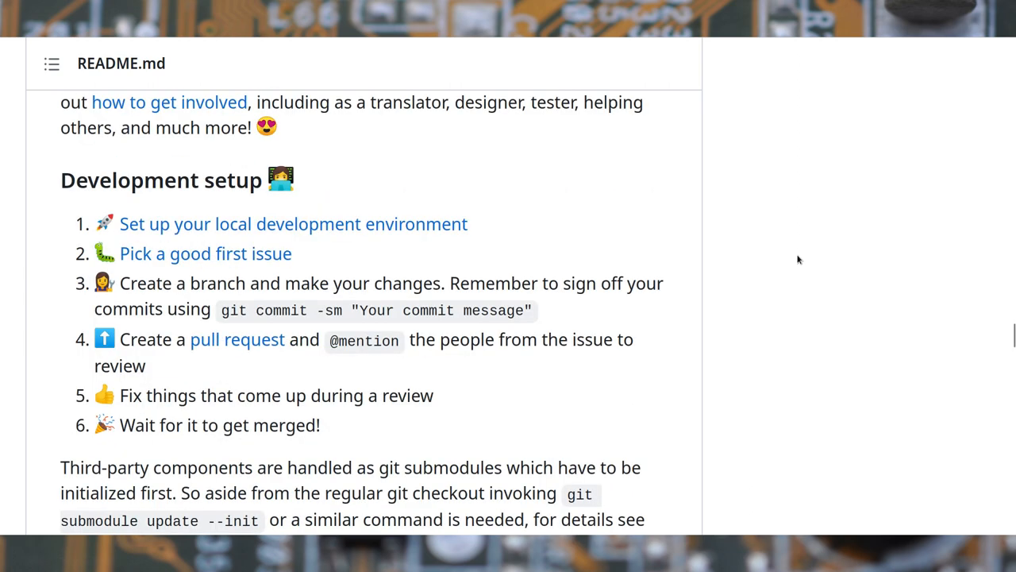
{"action": "scroll", "scroll_direction": "down", "scroll_amount": 3}
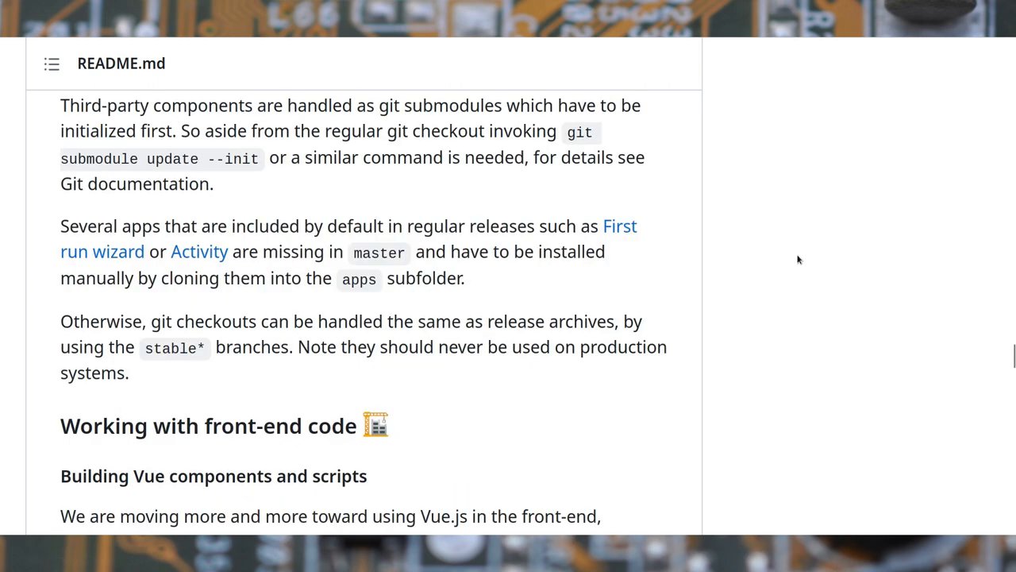
{"action": "scroll", "scroll_direction": "down", "scroll_amount": 3}
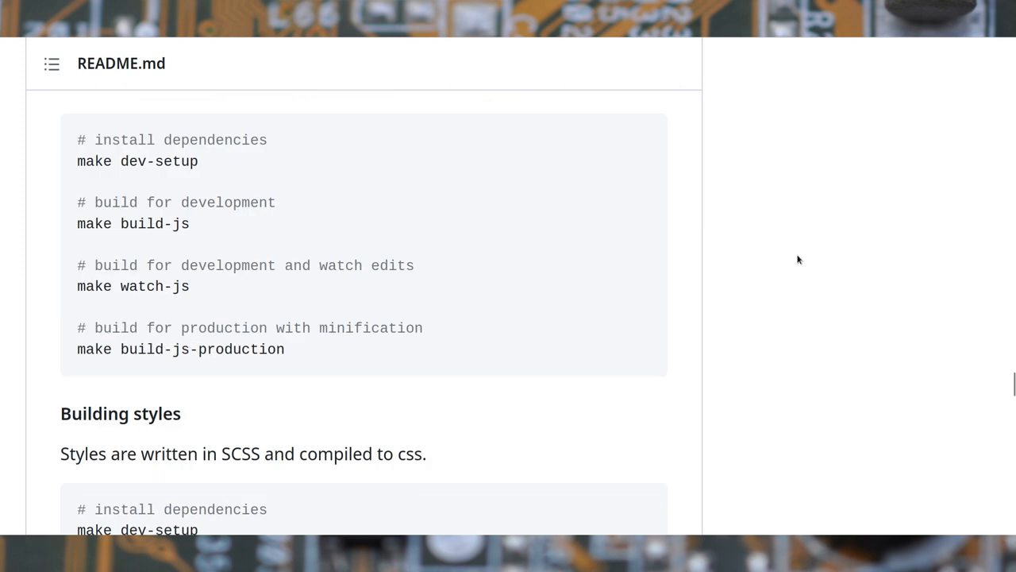
{"action": "scroll", "scroll_direction": "down", "scroll_amount": 3}
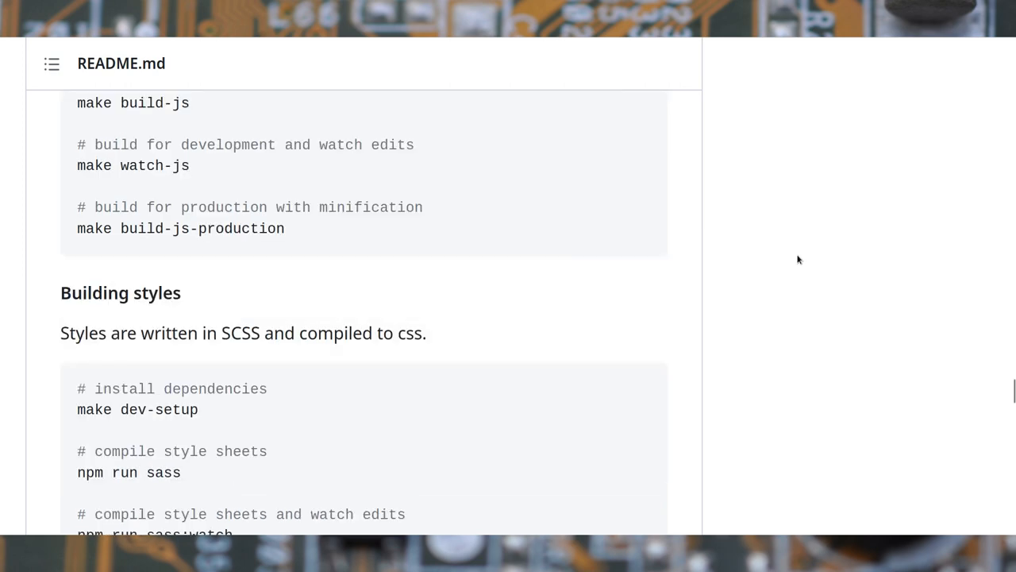
{"action": "scroll", "scroll_direction": "down", "scroll_amount": 3}
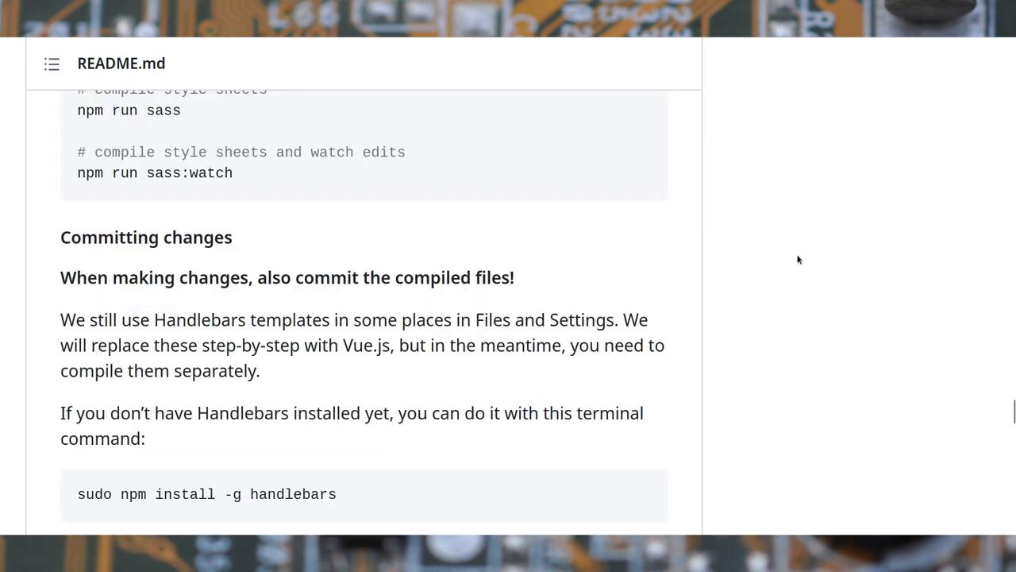
{"action": "scroll", "scroll_direction": "down", "scroll_amount": 3}
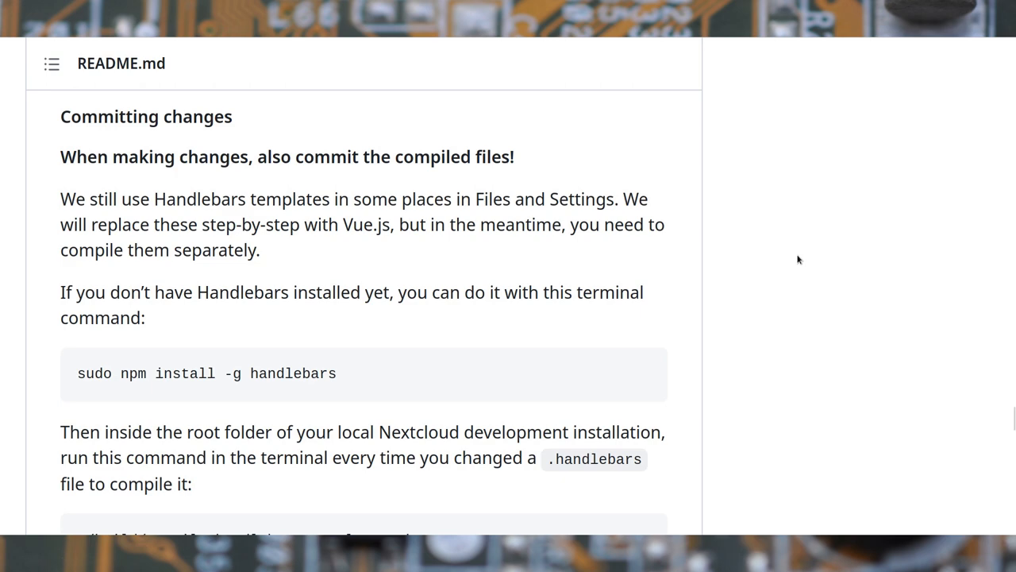
{"action": "scroll", "scroll_direction": "down", "scroll_amount": 3}
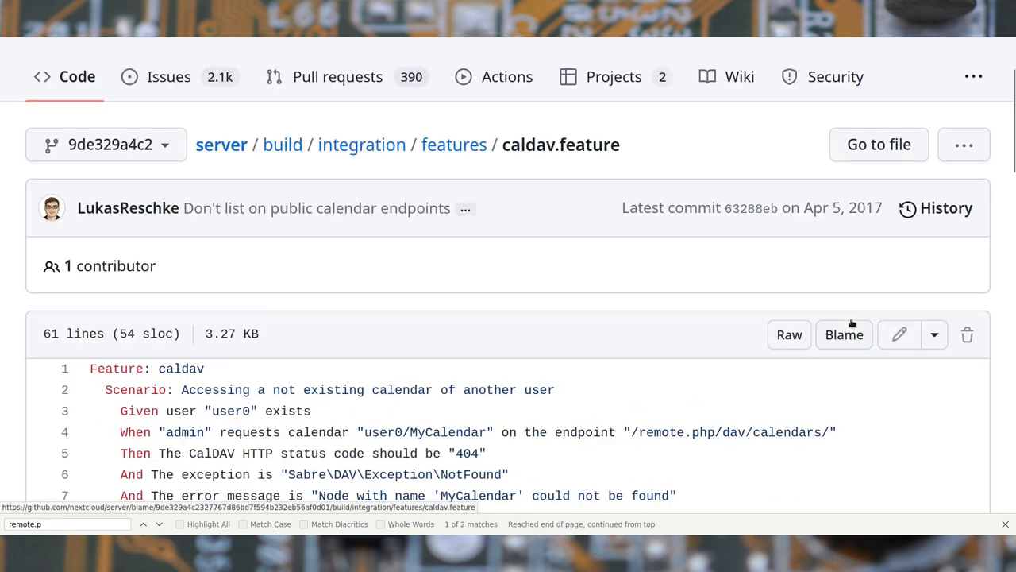
- Scroll through caldav.feature to locate the remote.php calendar endpoint
{"action": "scroll", "scroll_direction": "down", "scroll_amount": 3}
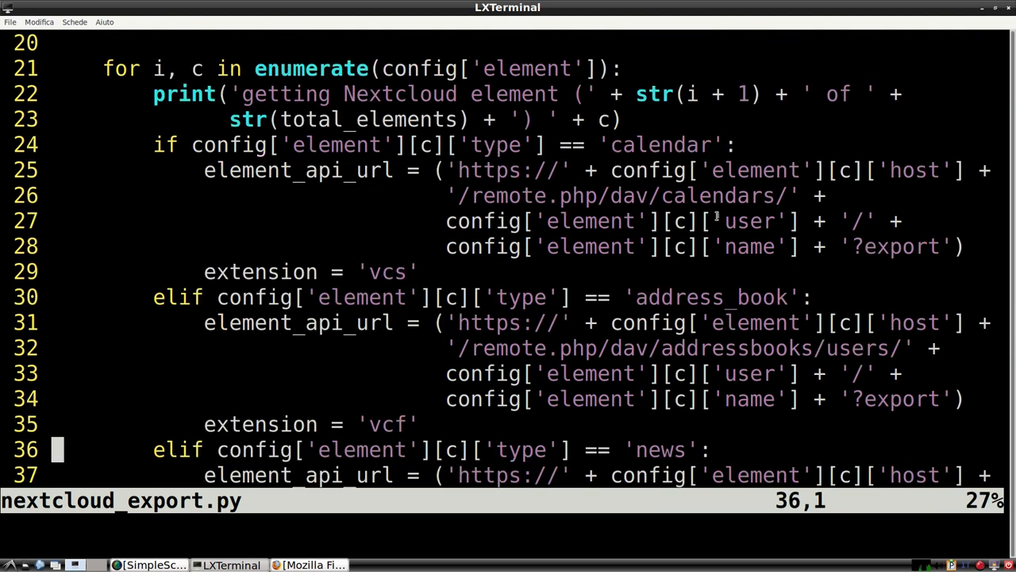
- Read nextcloud_export.py's credential handling, fetching, error checks and file saving code in Vim
{"action": "scroll", "scroll_direction": "down", "scroll_amount": 3}
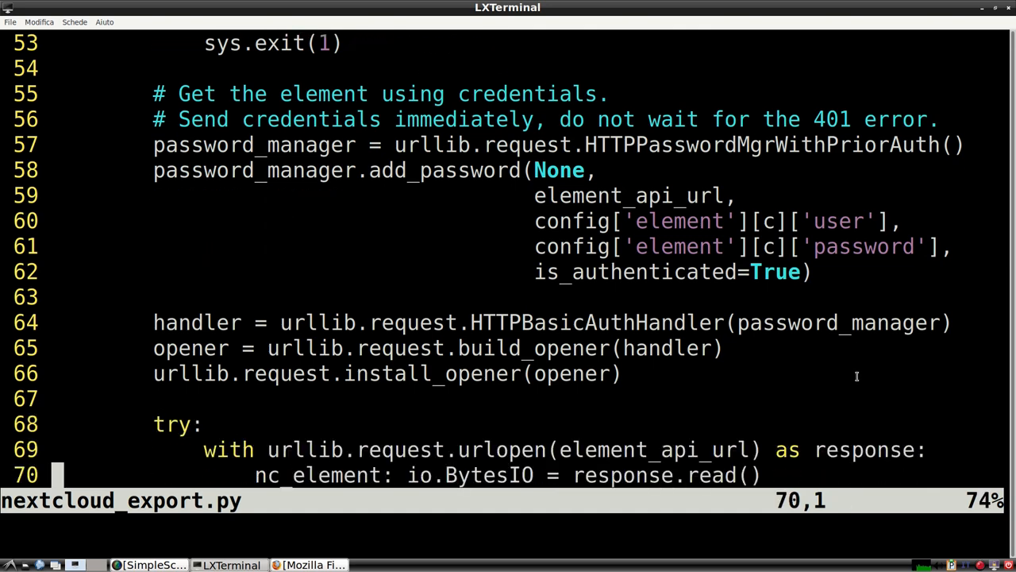
{"action": "scroll", "scroll_direction": "down", "scroll_amount": 3}
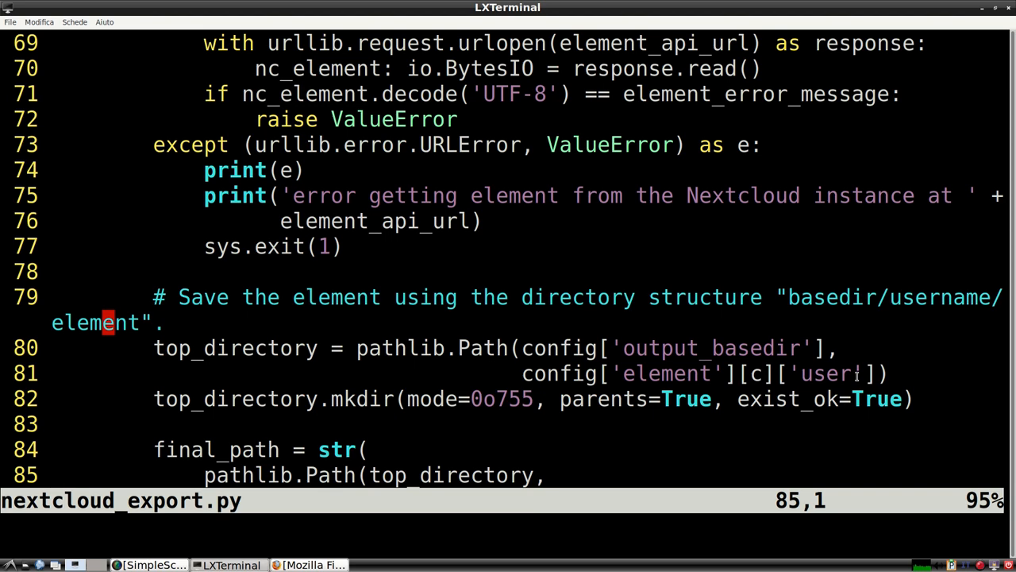
{"action": "scroll", "scroll_direction": "down", "scroll_amount": 3}
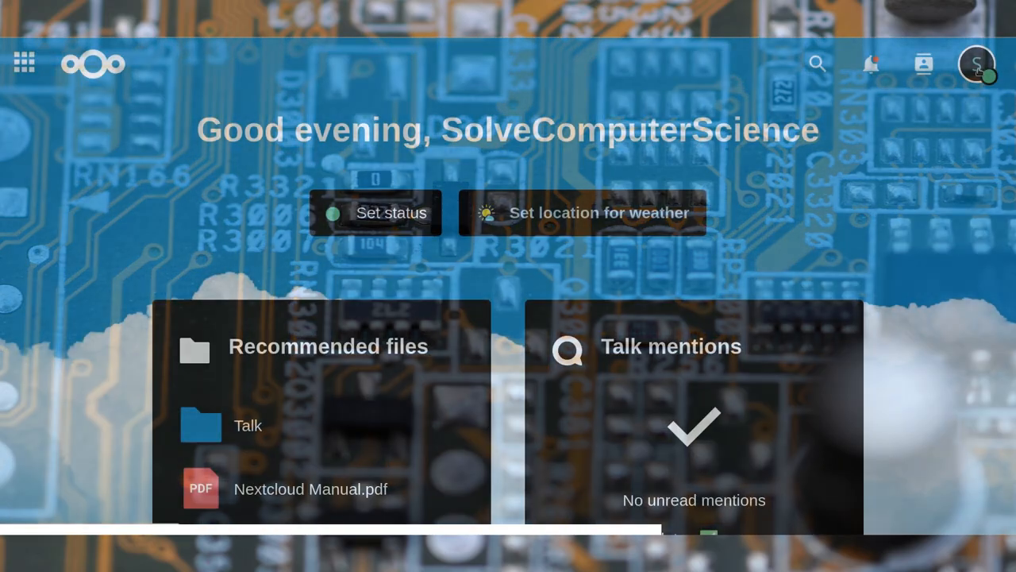
- Create an app password named 'nextcloud_export' under Security > Devices & sessions
{"action": "left_click", "coordinate": [976, 65]}
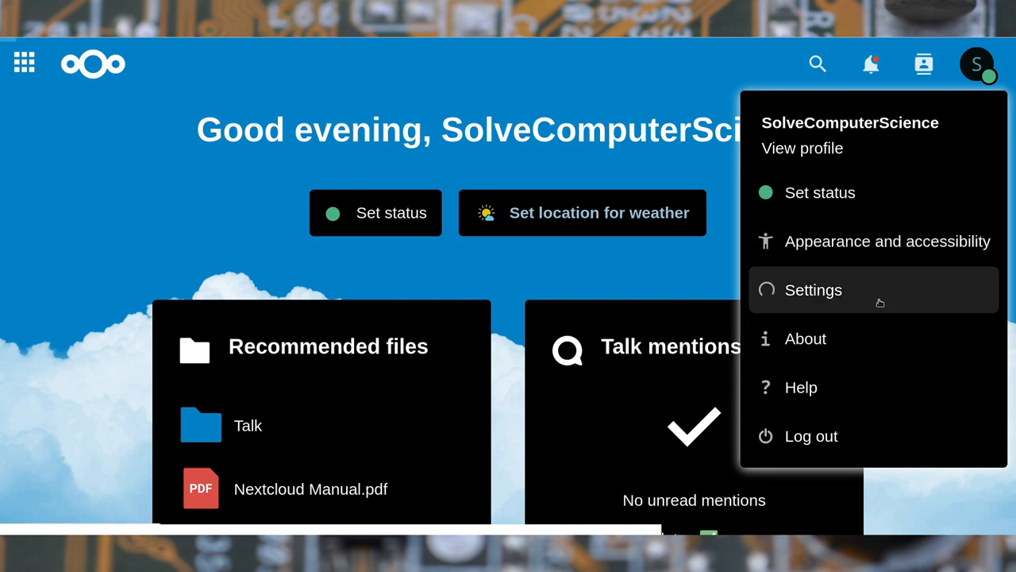
{"action": "left_click", "coordinate": [813, 289]}
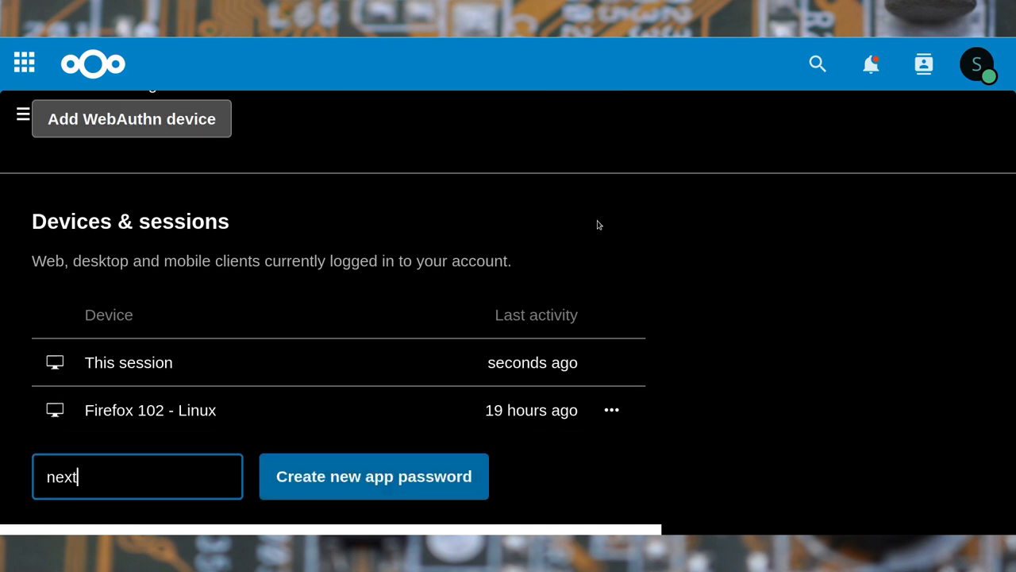
{"action": "type", "text": "cloud_expor"}
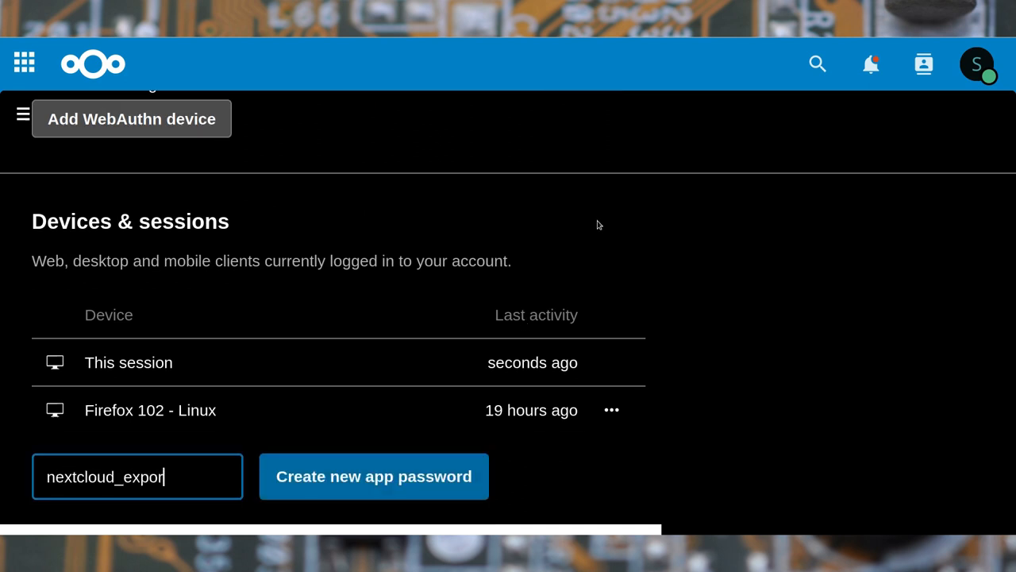
{"action": "left_click", "coordinate": [373, 476]}
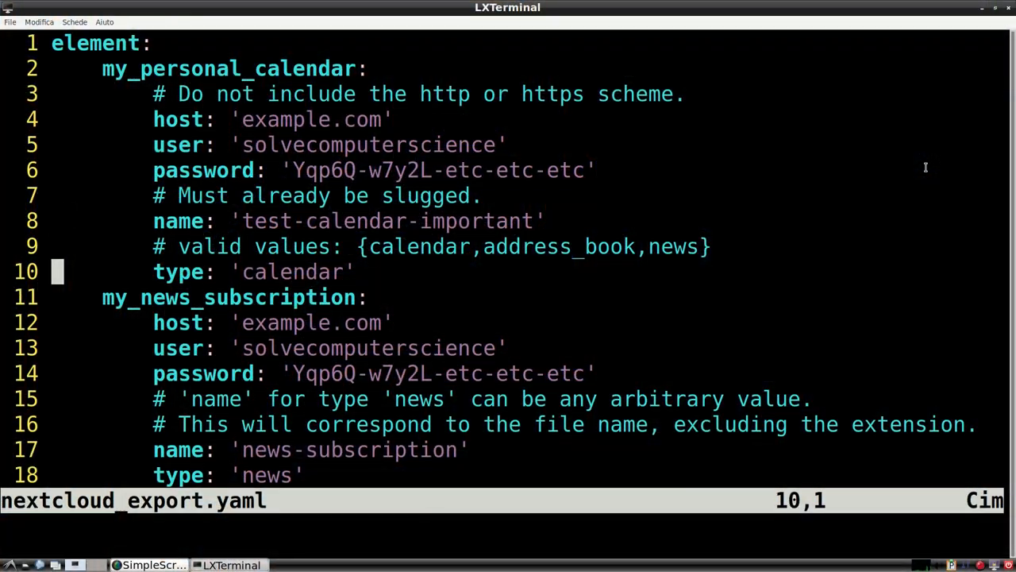
- Scroll through the calendar entry in nextcloud_export.yaml
{"action": "scroll", "scroll_direction": "down", "scroll_amount": 3}
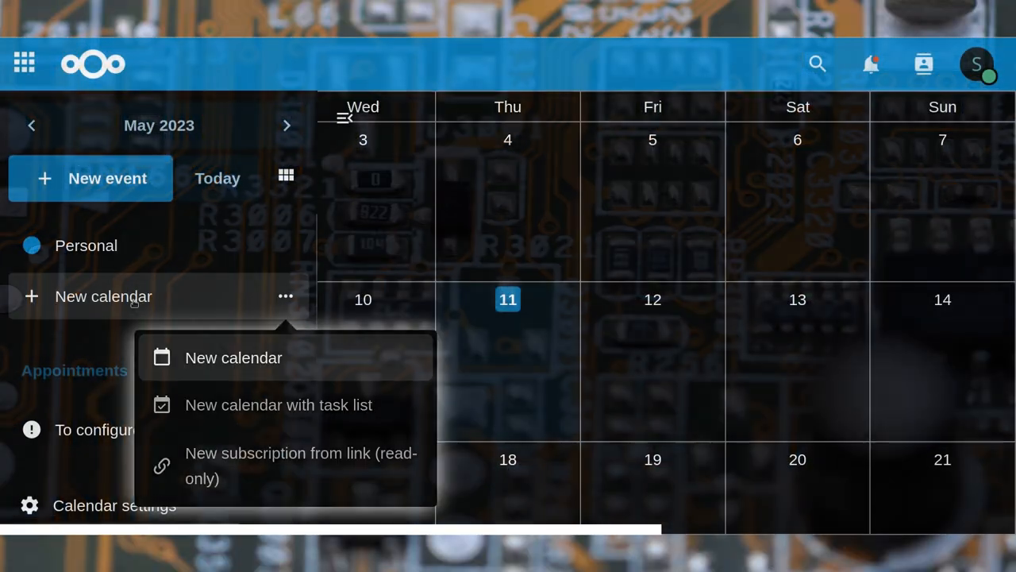
- Create a new calendar named 'test calendar IMPORTANT'
{"action": "left_click", "coordinate": [233, 357]}
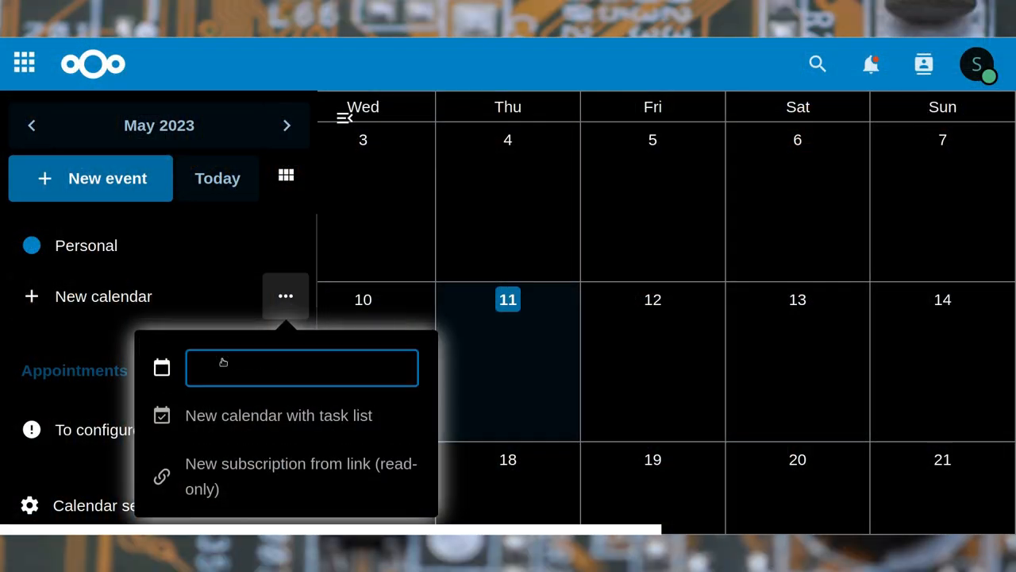
{"action": "type", "text": "test calendat"}
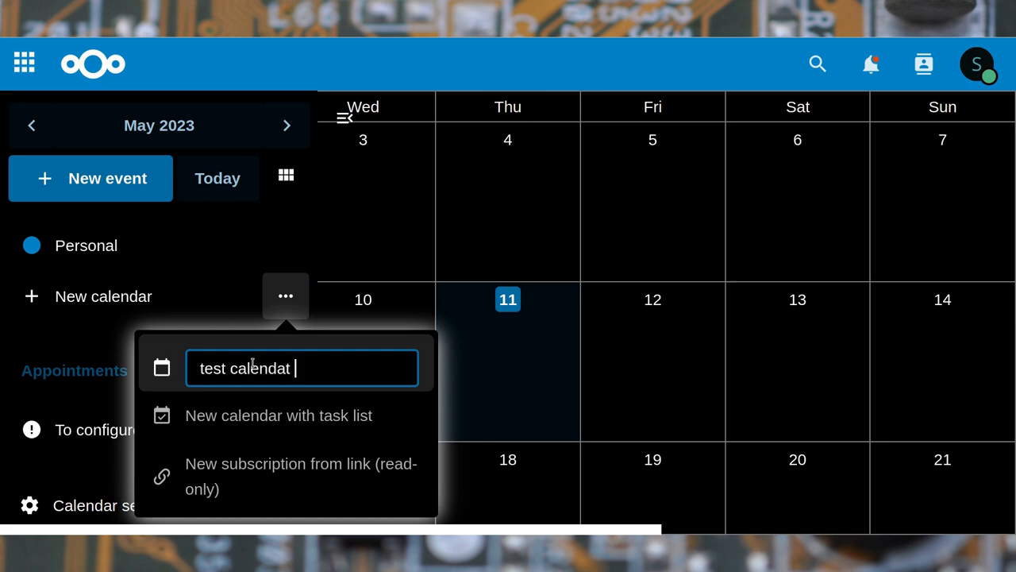
{"action": "type", "text": "IMPORTANT"}
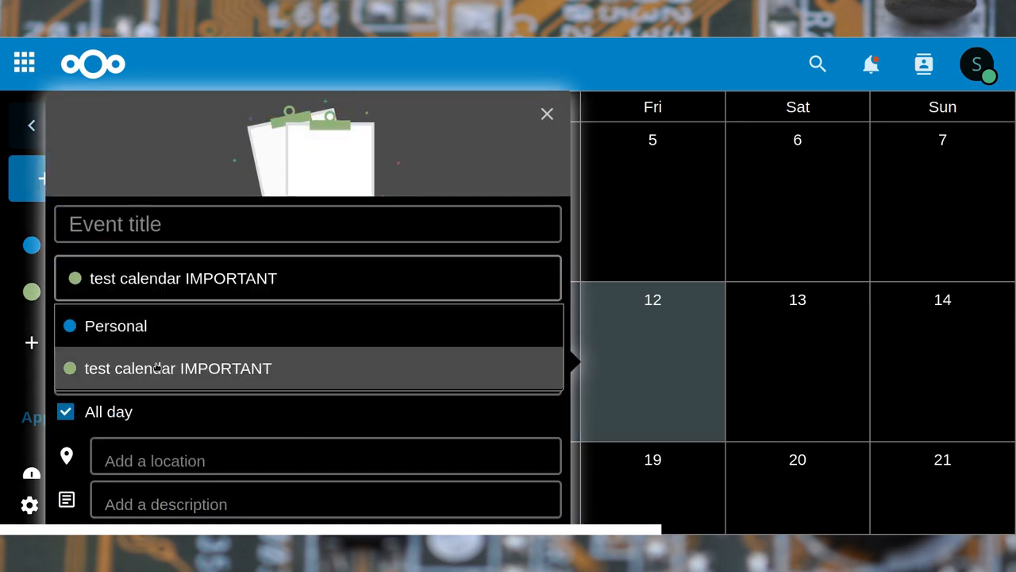
- Add 'first event' on 12 May and 'second event' on 14 May, then export the calendar
{"action": "type", "text": "first"}
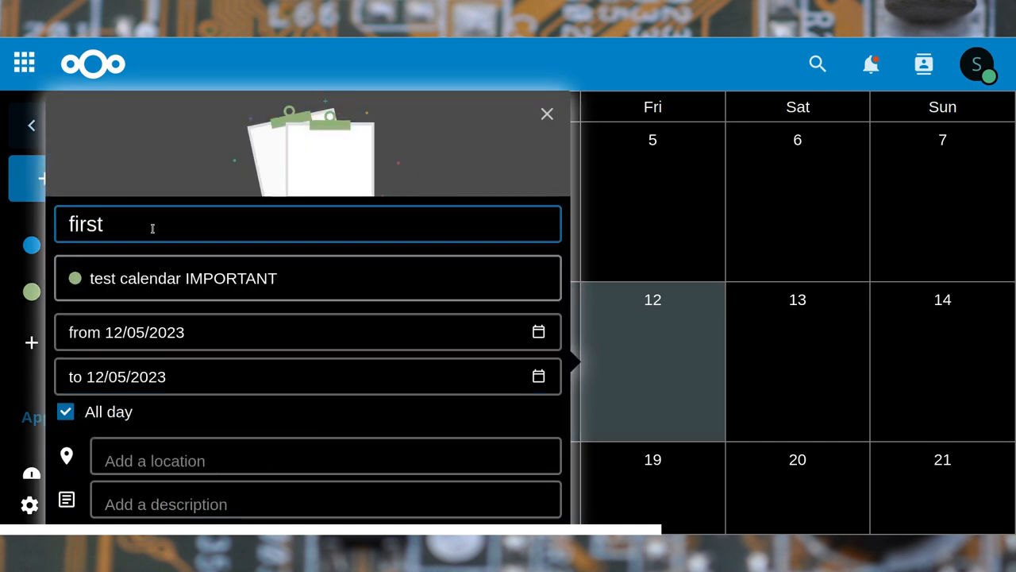
{"action": "type", "text": "event"}
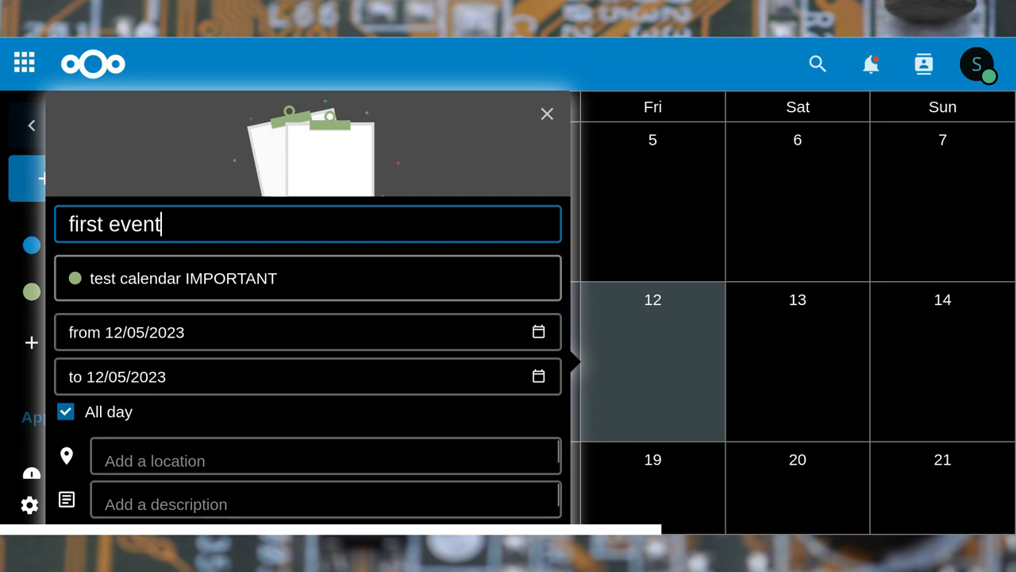
{"action": "left_click", "coordinate": [546, 113]}
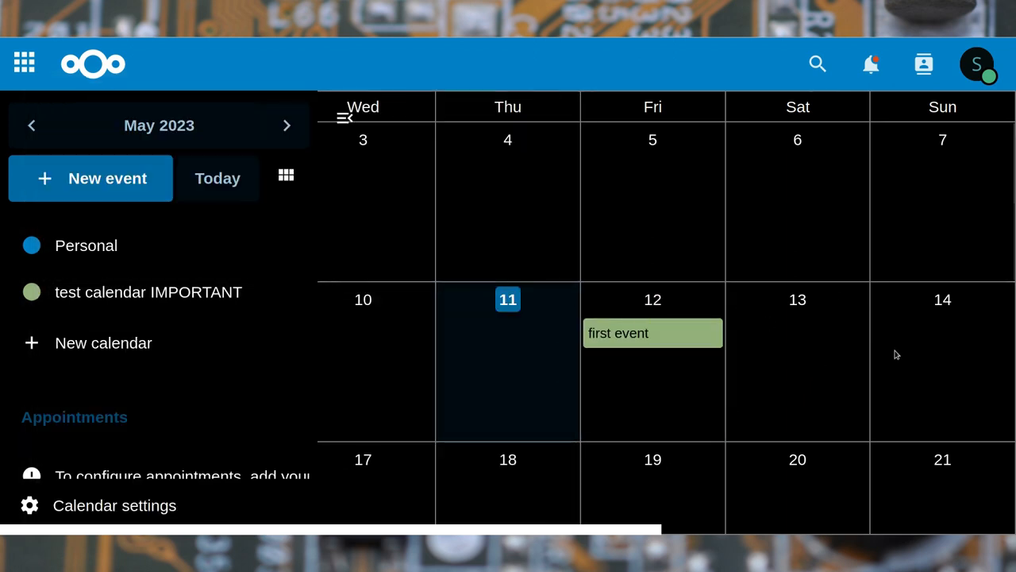
{"action": "left_click", "coordinate": [943, 357]}
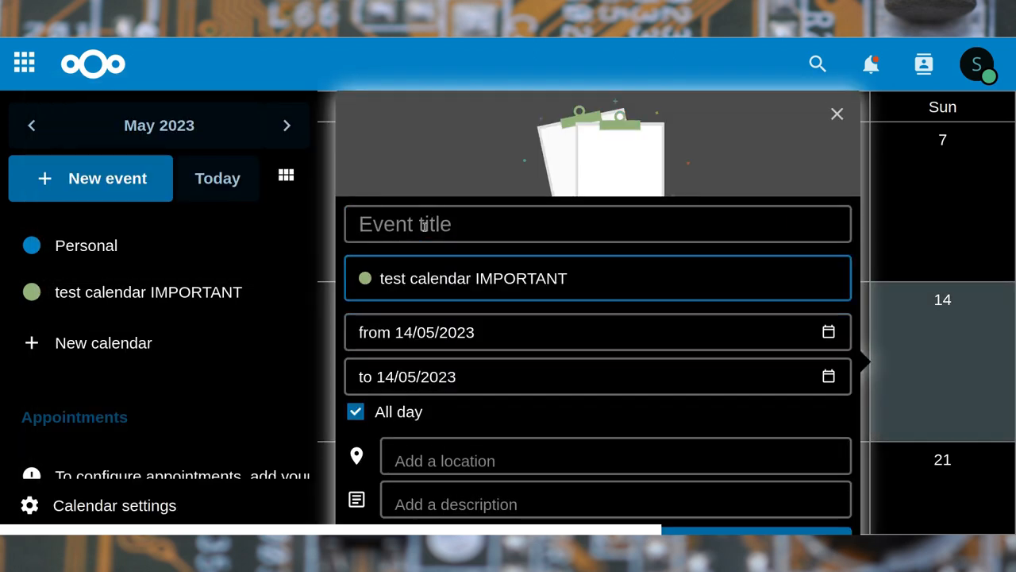
{"action": "type", "text": "second event"}
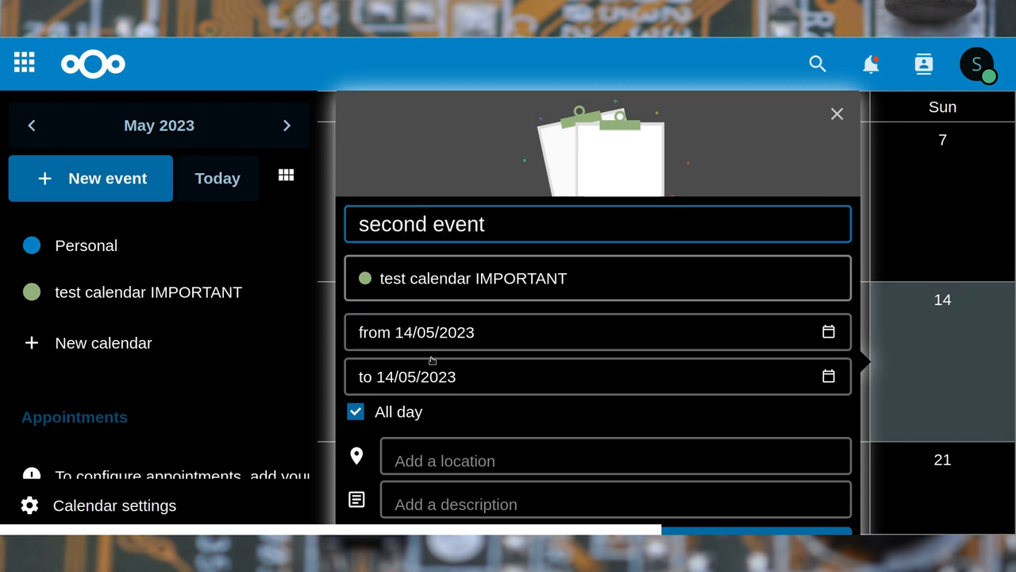
{"action": "type", "text": "test"}
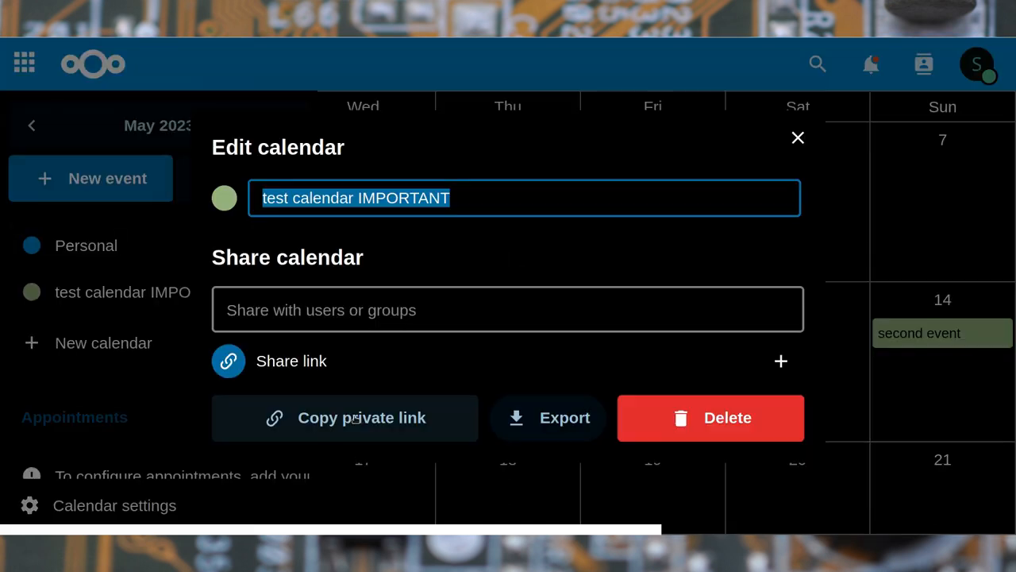
{"action": "left_click", "coordinate": [346, 418]}
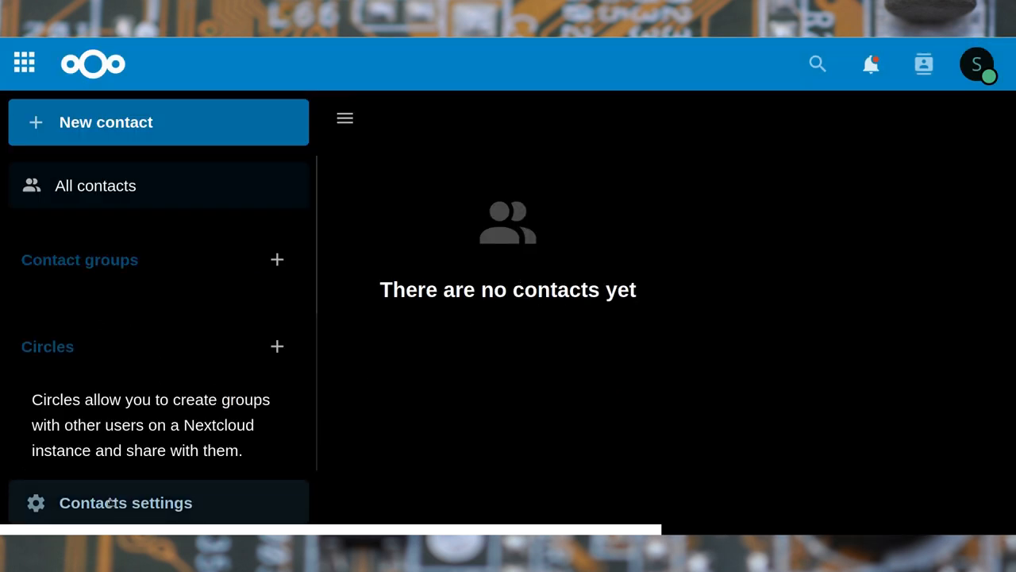
- Add an address book named 'another contact ADDRESS book' in Contacts settings
{"action": "left_click", "coordinate": [126, 502]}
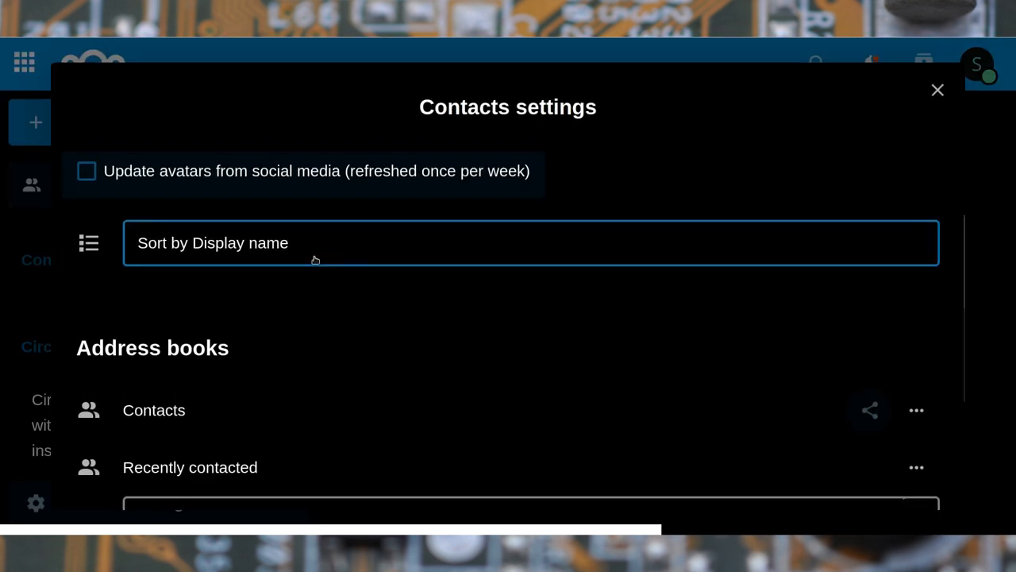
{"action": "scroll", "scroll_direction": "down", "scroll_amount": 3}
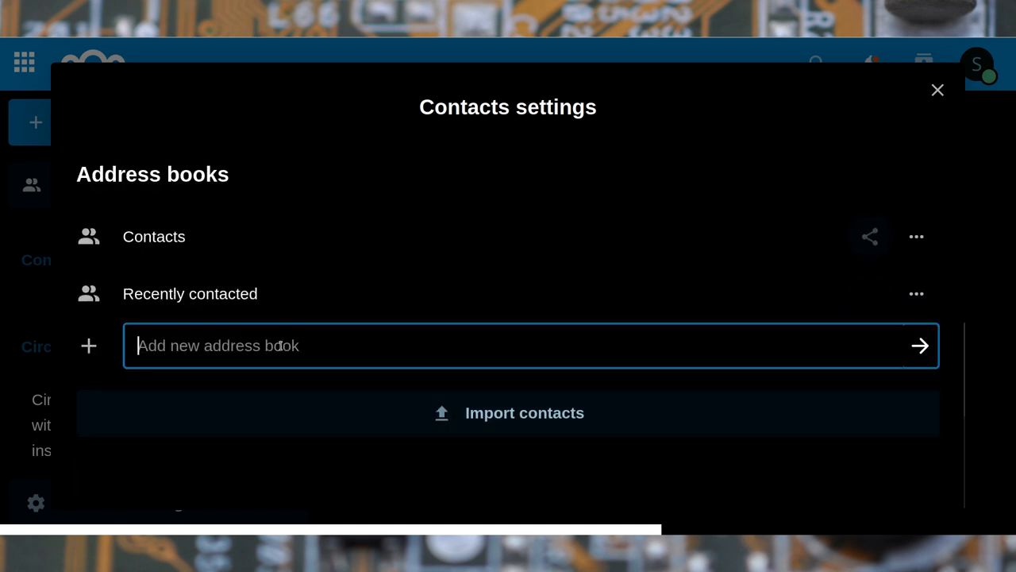
{"action": "type", "text": "another contact ADD"}
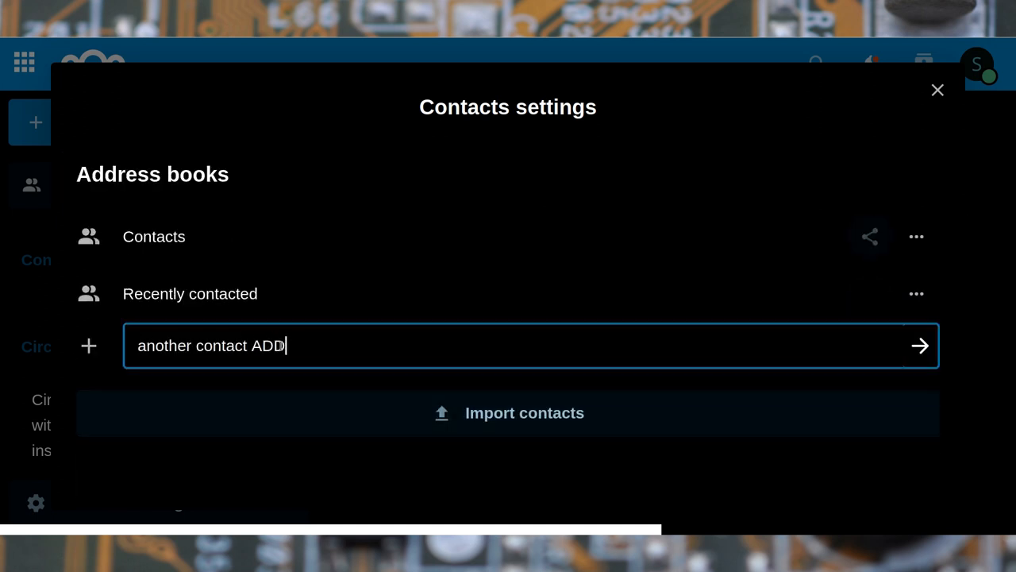
{"action": "type", "text": "RESS"}
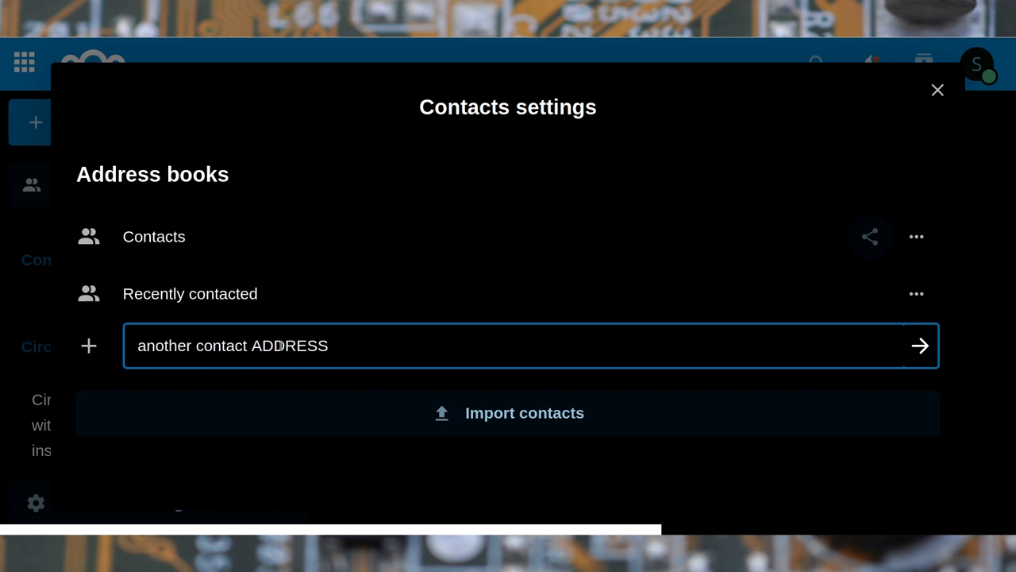
{"action": "type", "text": "book"}
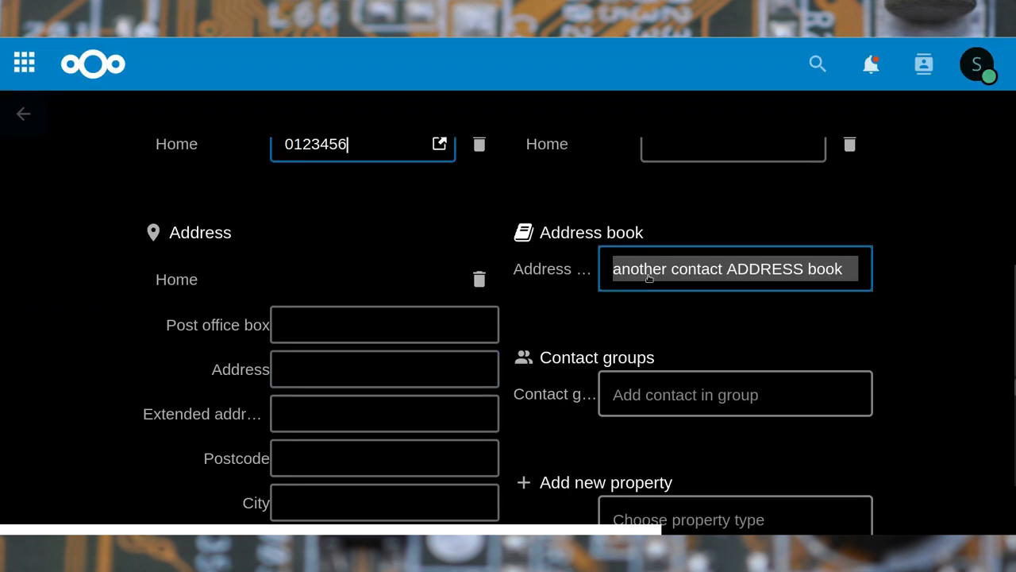
- Fill in contact 'C 2' with phone 157567 and home address City, State, Country
{"action": "left_click", "coordinate": [385, 325]}
{"action": "type", "text": "c"}
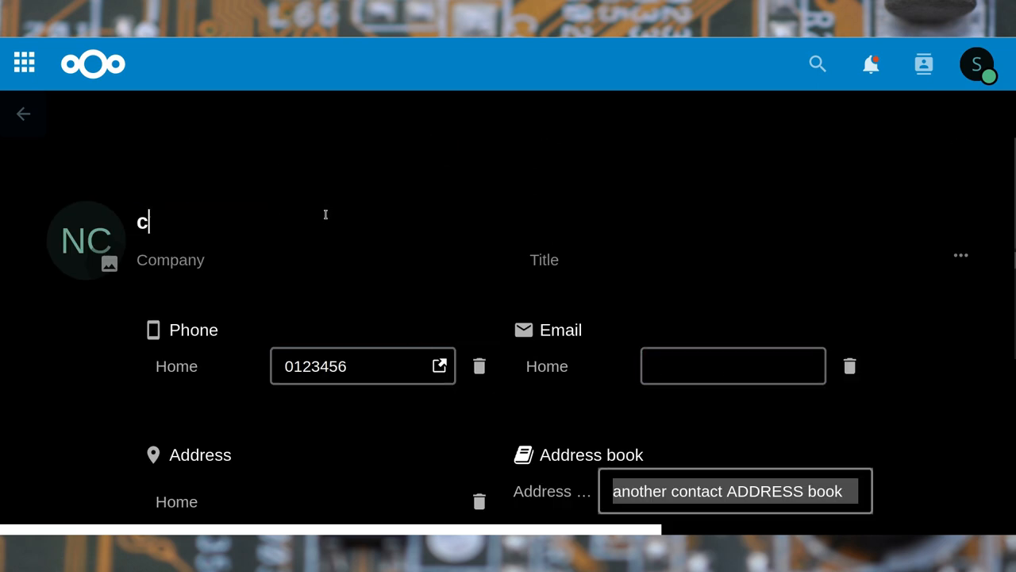
{"action": "left_click", "coordinate": [23, 113]}
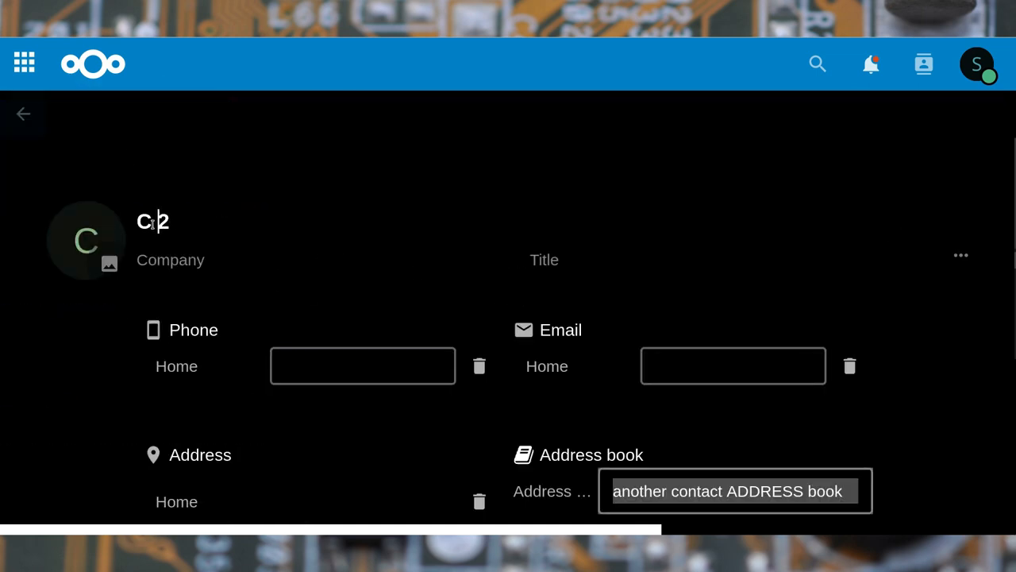
{"action": "type", "text": "1"}
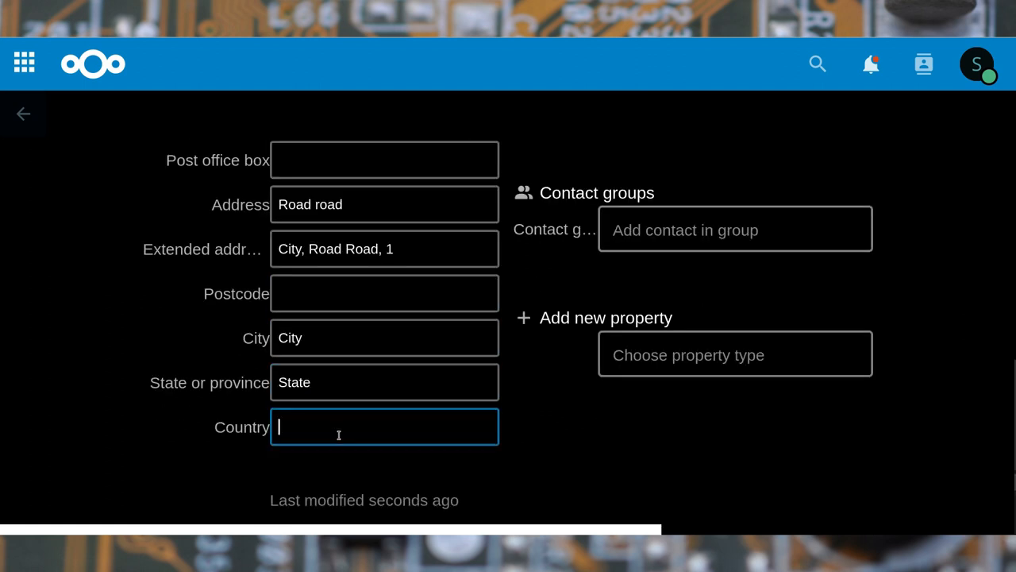
{"action": "type", "text": "Cou"}
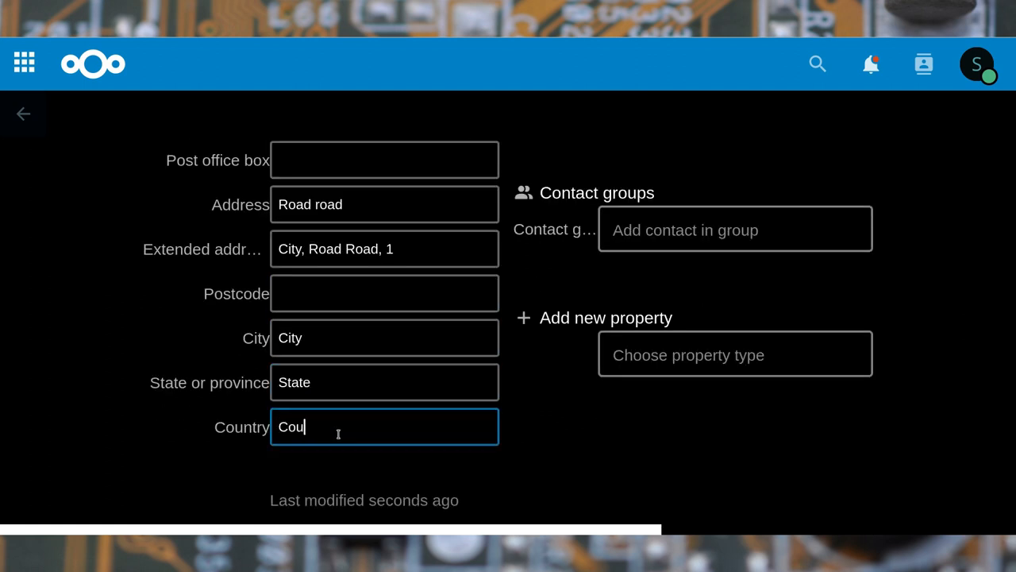
{"action": "type", "text": "n"}
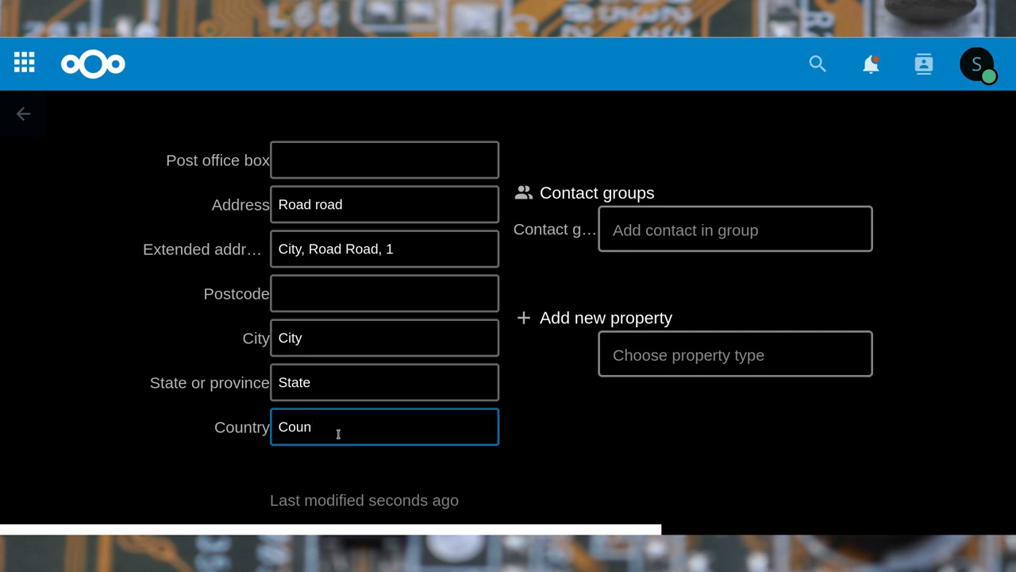
{"action": "type", "text": "try"}
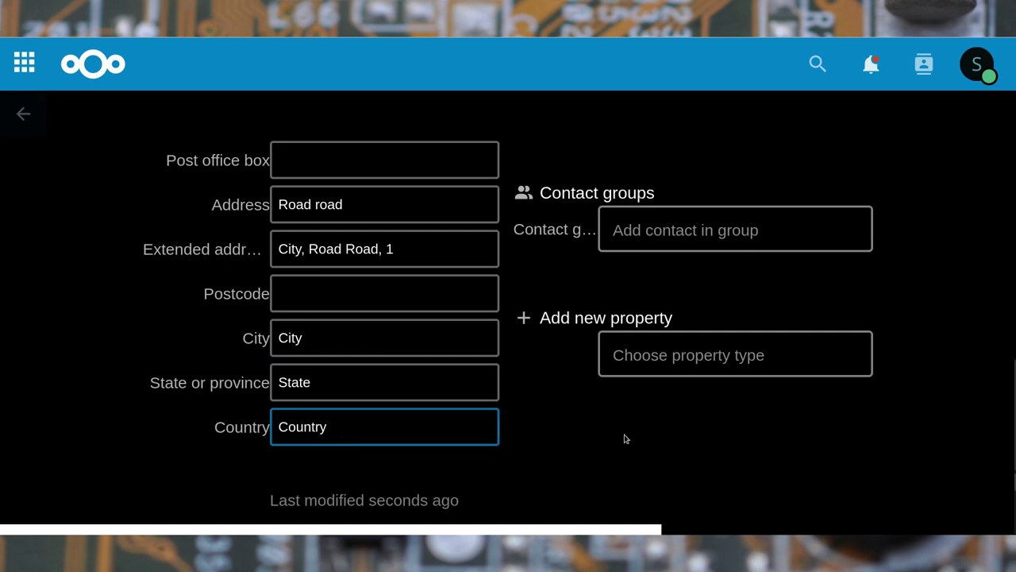
{"action": "left_click", "coordinate": [23, 114]}
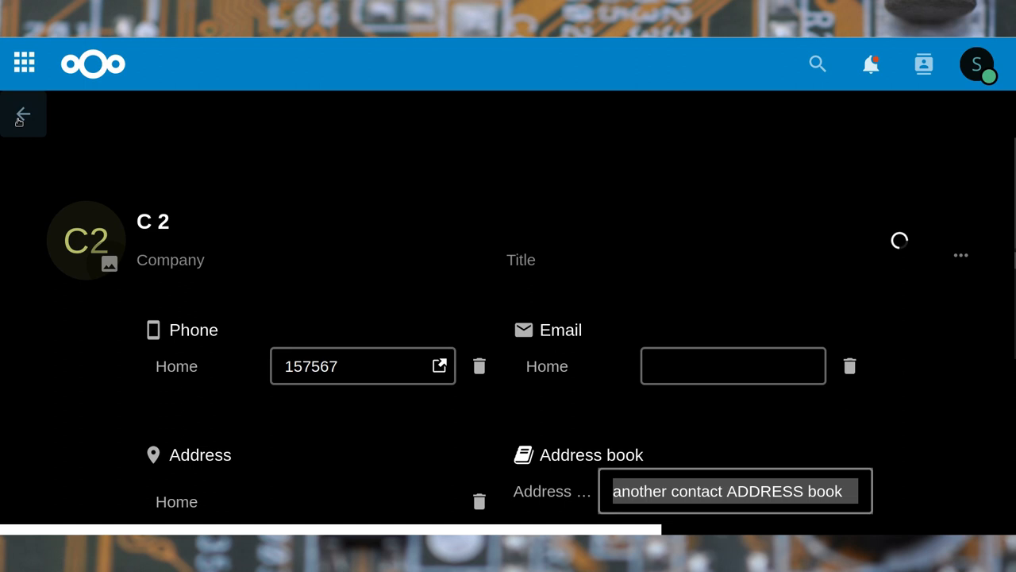
{"action": "left_click", "coordinate": [20, 115]}
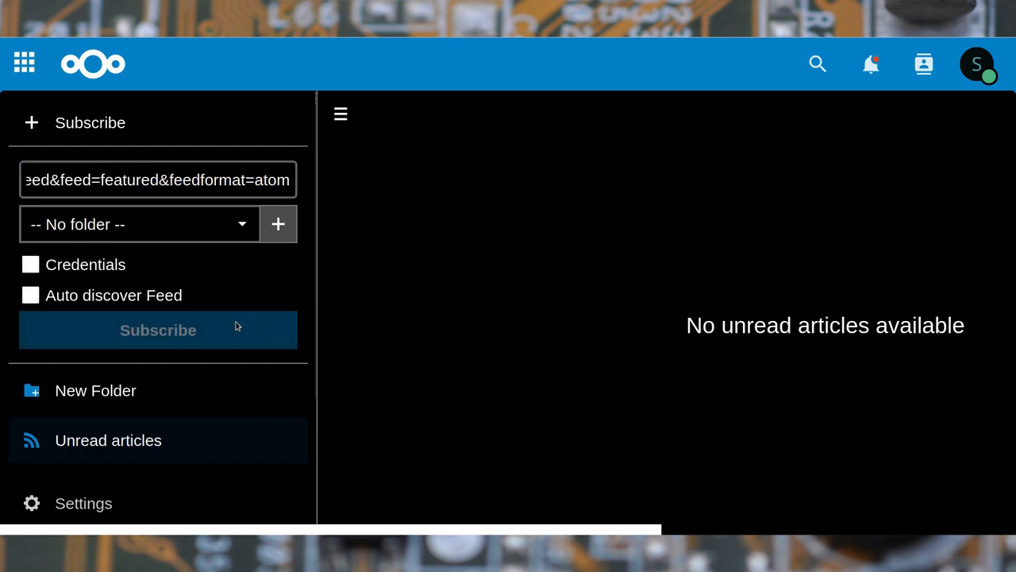
- Subscribe to the nextcloud.com blog feed from Explore and view its articles
{"action": "left_click", "coordinate": [157, 329]}
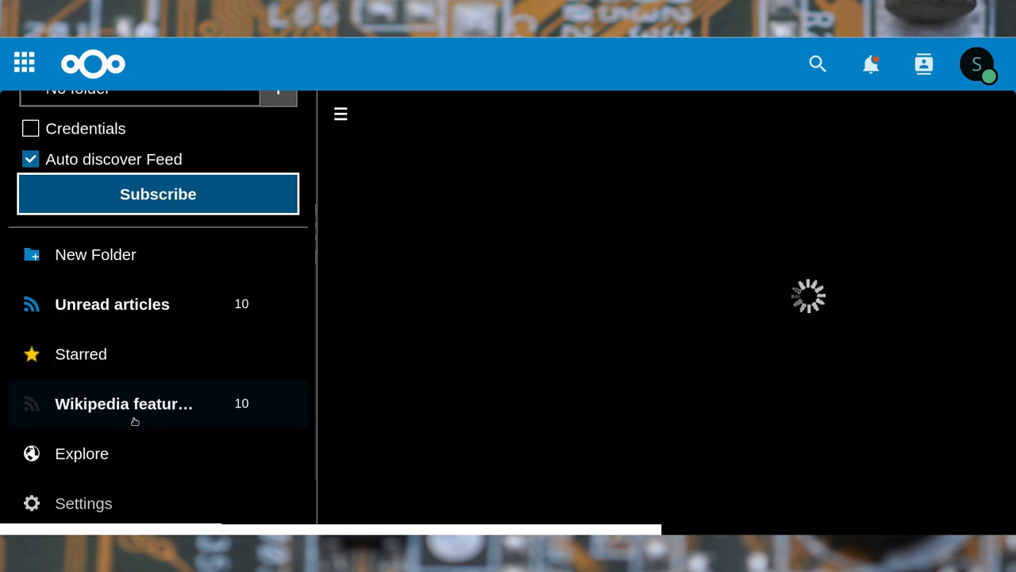
{"action": "left_click", "coordinate": [124, 403]}
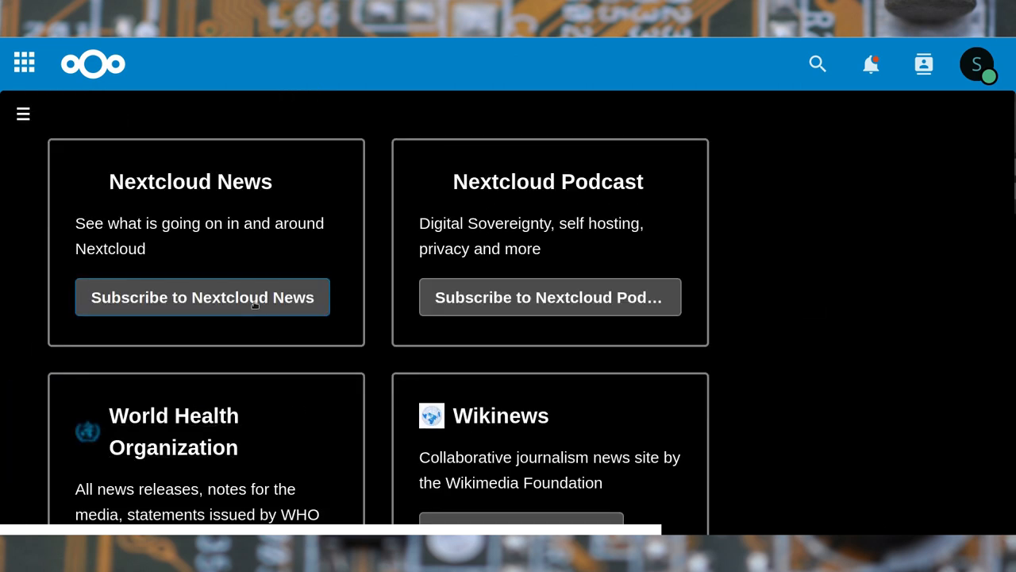
{"action": "left_click", "coordinate": [22, 114]}
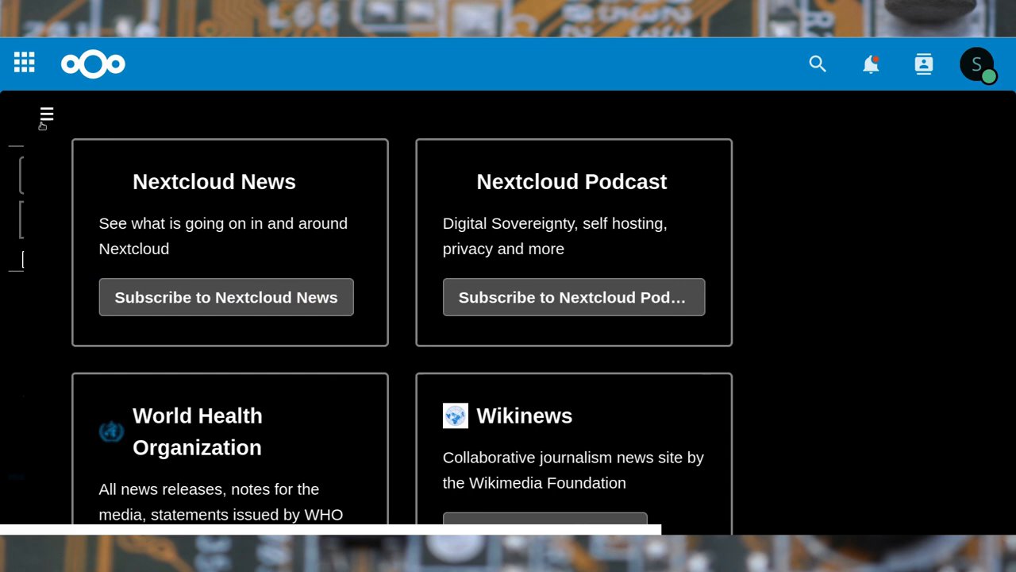
{"action": "left_click", "coordinate": [46, 116]}
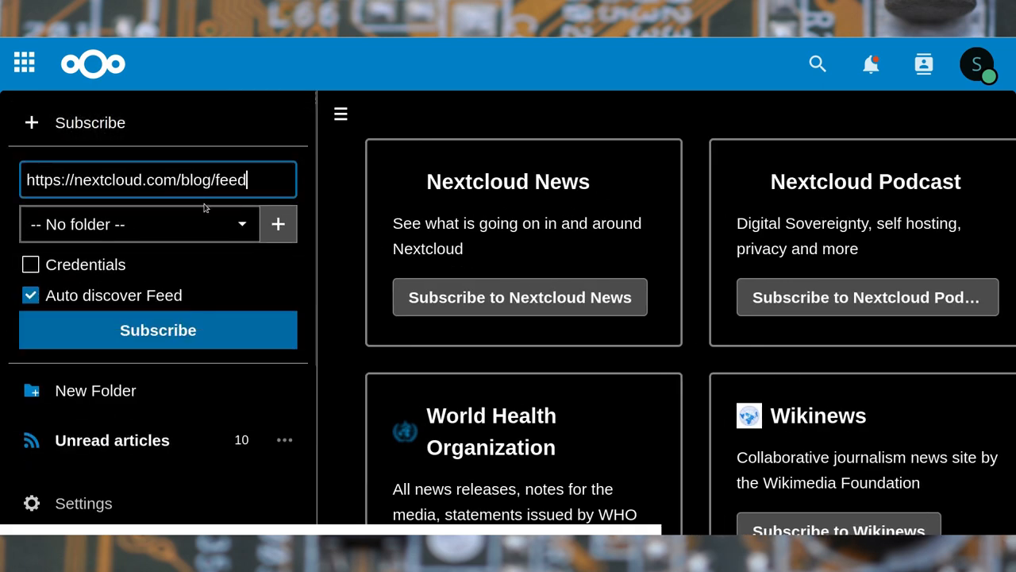
{"action": "left_click", "coordinate": [158, 329]}
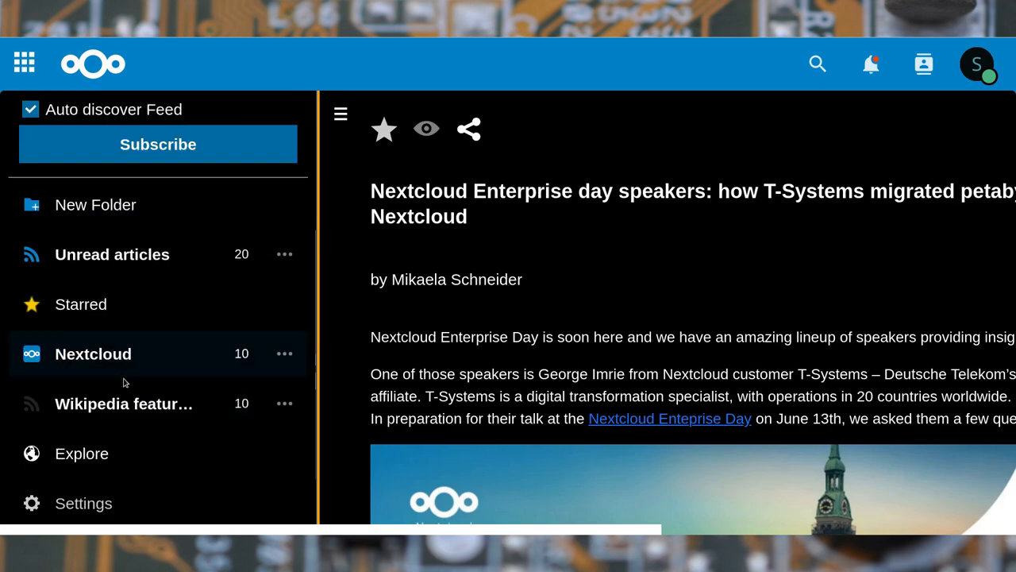
{"action": "left_click", "coordinate": [84, 502]}
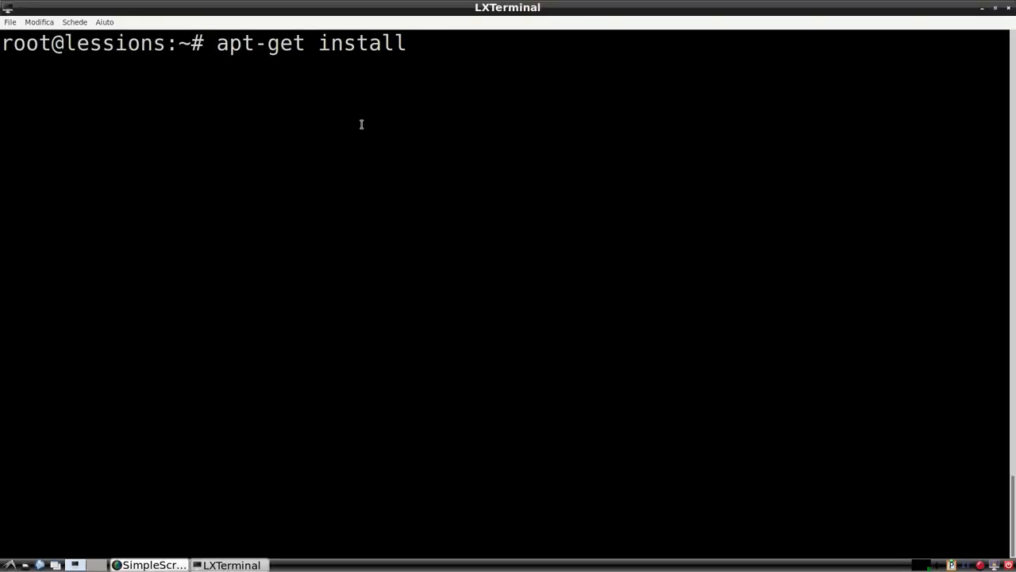
- Run apt-get install python3-yaml as root, finding it already up to date
{"action": "type", "text": "python3-yaml"}
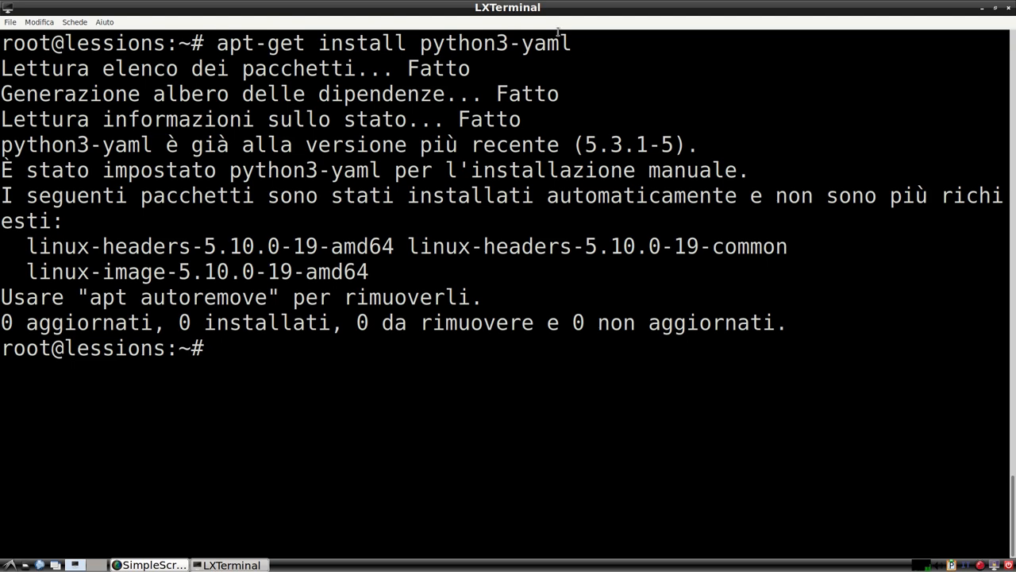
{"action": "left_click_drag", "start_coordinate": [0, 145], "coordinate": [687, 144]}
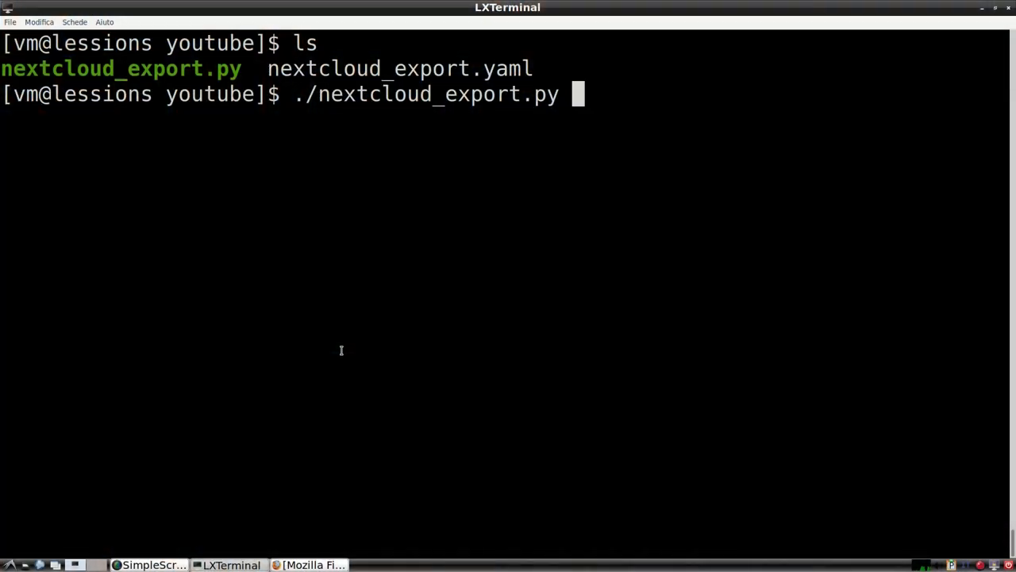
- Run ./nextcloud_export.py with nextcloud_export.yaml, list the output and enter the nextcloud folder
{"action": "type", "text": "./"}
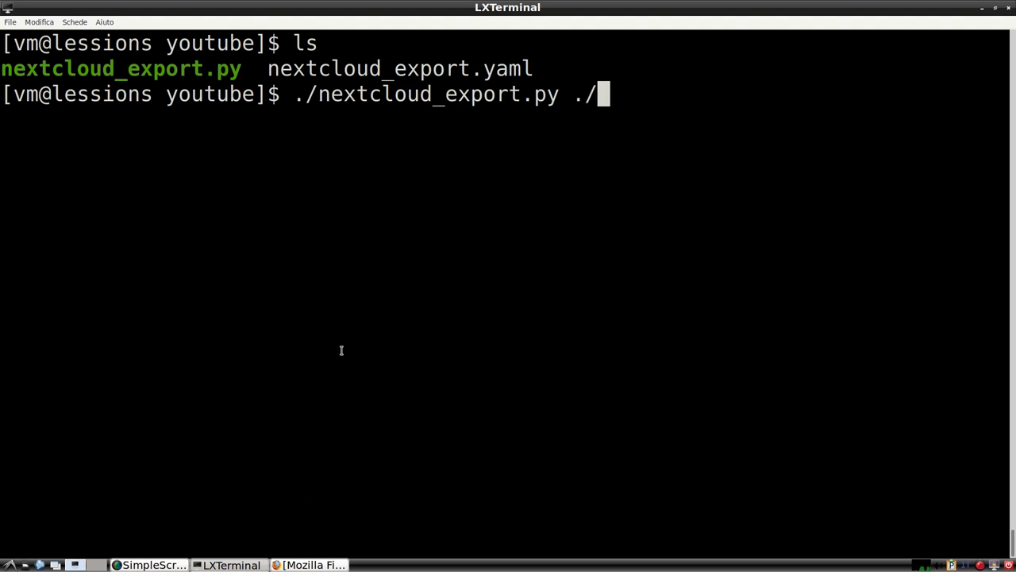
{"action": "type", "text": "nextcloud_export.yam"}
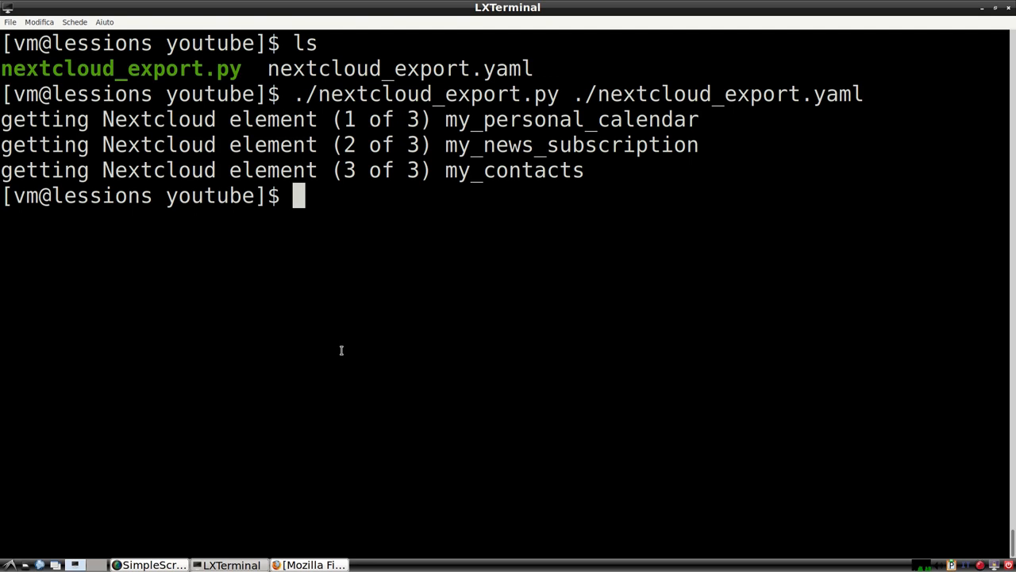
{"action": "type", "text": "l"}
{"action": "type", "text": "cd nextcloud/"}
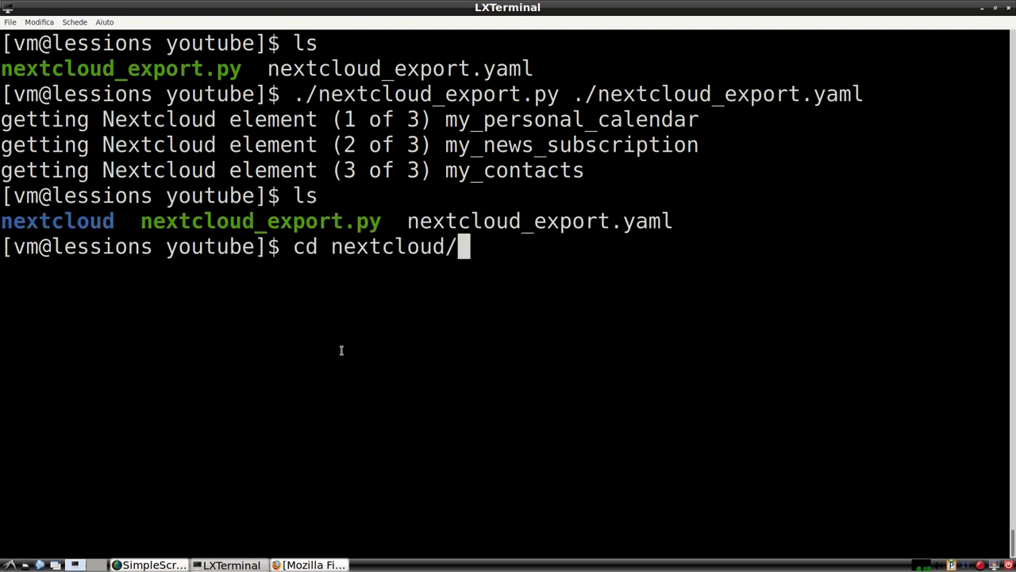
- Enter the export folder and view another-contact-address-book.vcf in nano
{"action": "type", "text": "export/"}
{"action": "key", "text": "Return"}
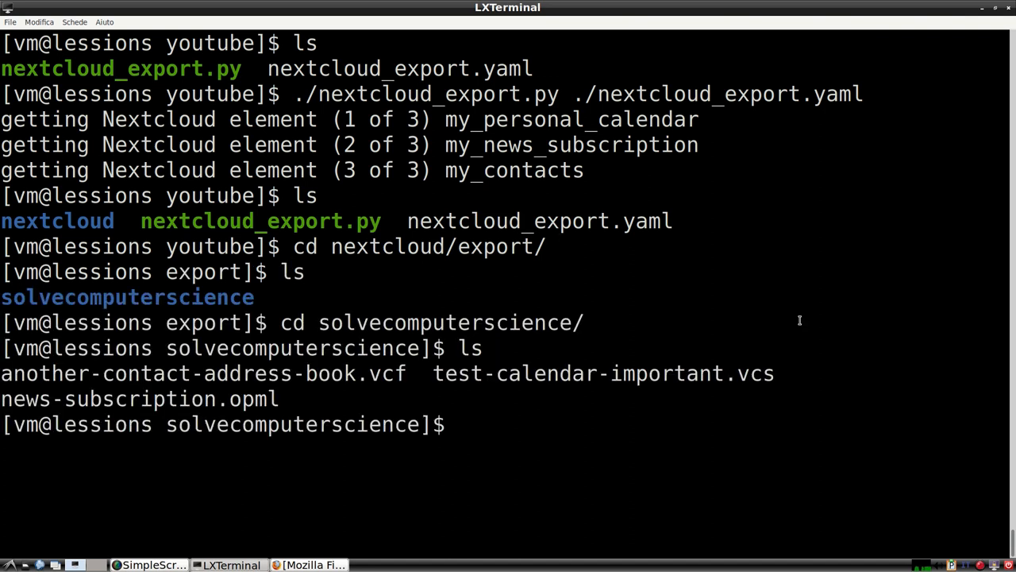
{"action": "type", "text": "nano"}
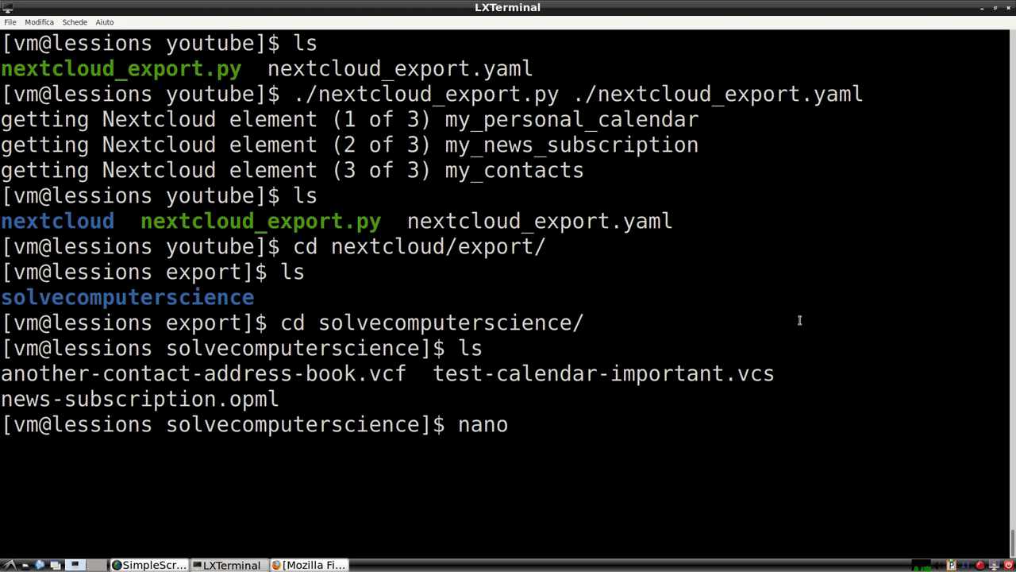
{"action": "type", "text": "another-contact-address-book.vcf"}
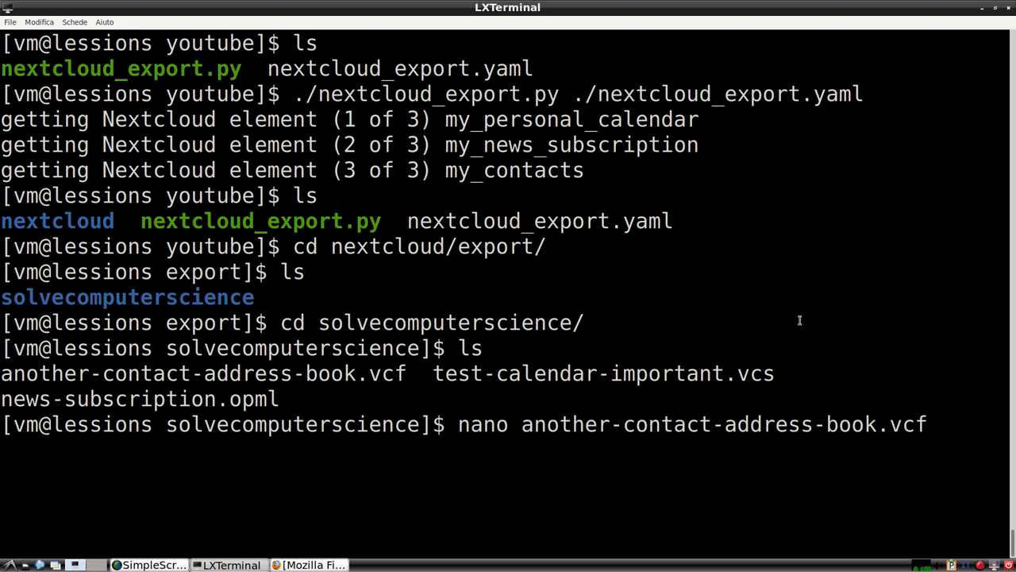
{"action": "key", "text": "Return"}
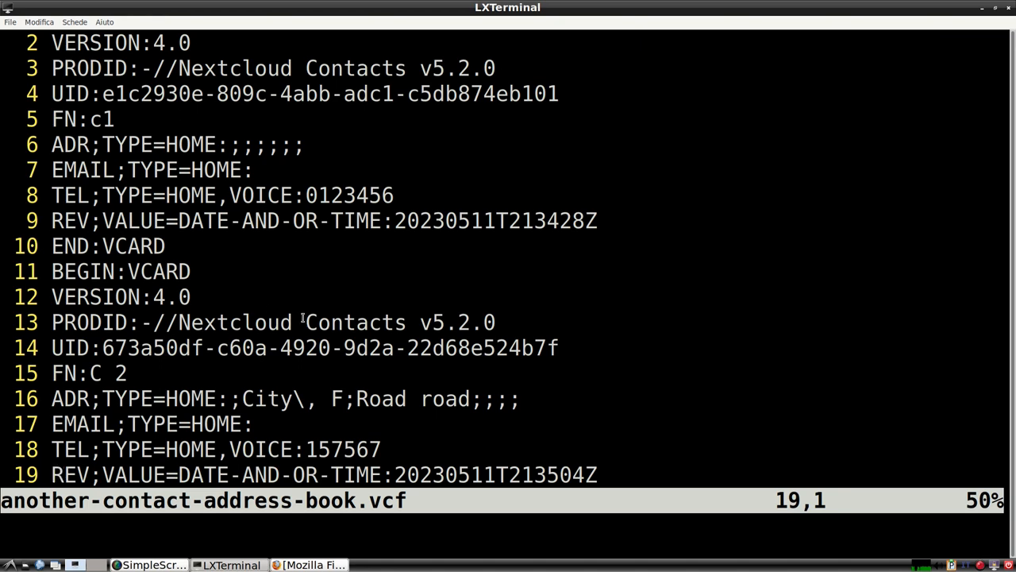
{"action": "key", "text": "Down"}
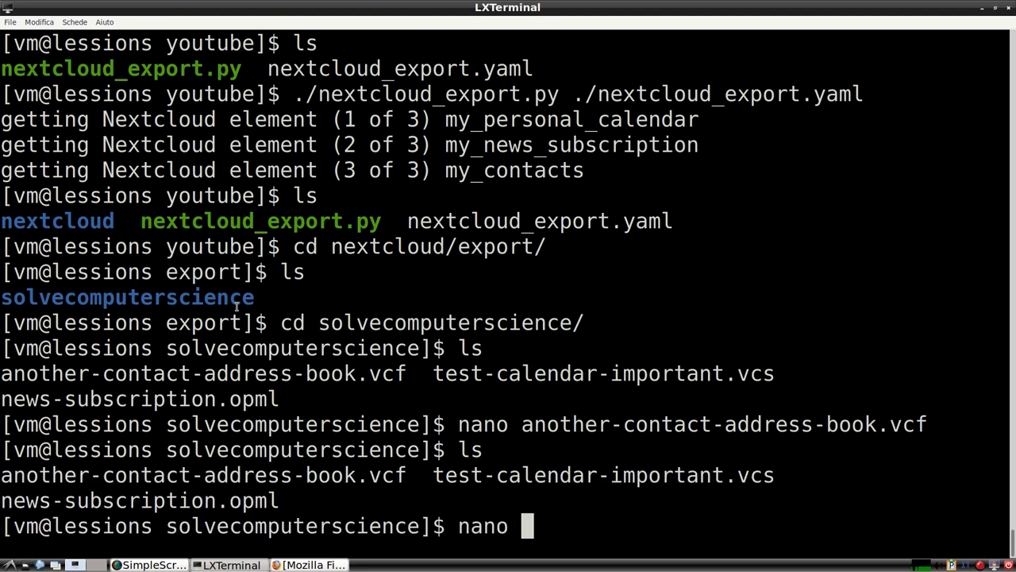
- Inspect the exported calendar file test-calendar-important.vcs in nano
{"action": "type", "text": "test-calendar-important.vcs"}
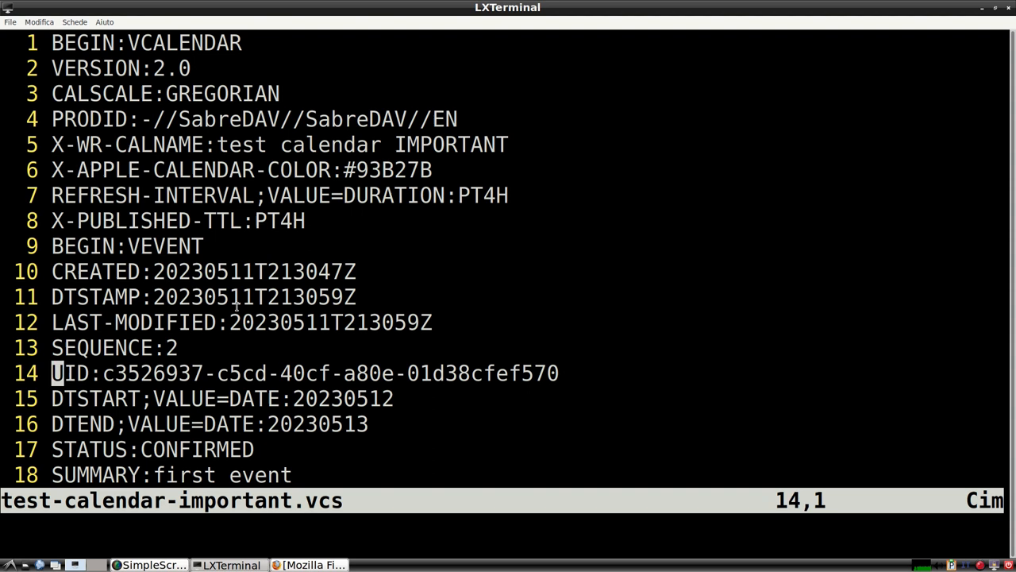
{"action": "scroll", "scroll_direction": "down", "scroll_amount": 3}
{"action": "type", "text": "ca"}
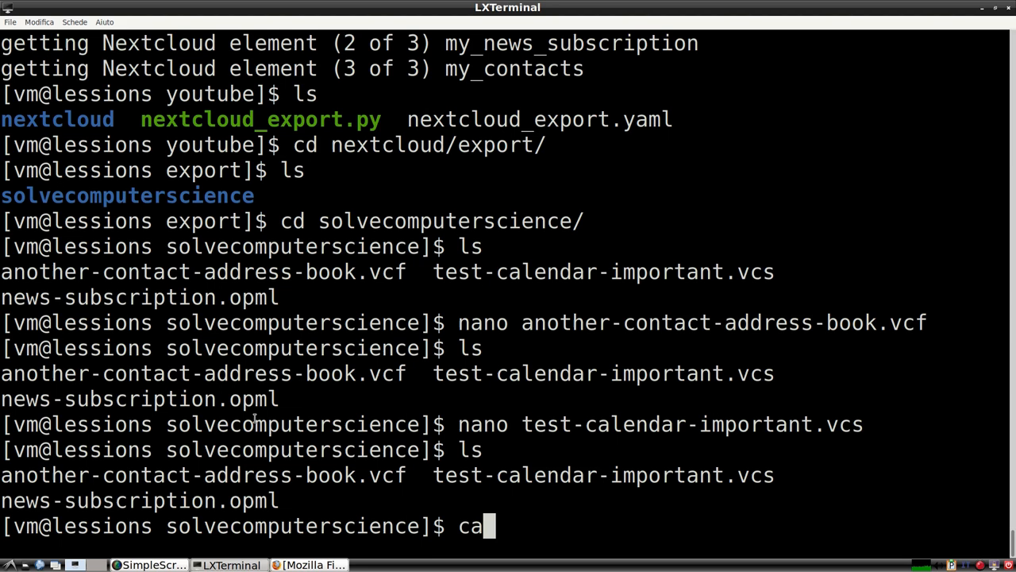
{"action": "key", "text": "Return"}
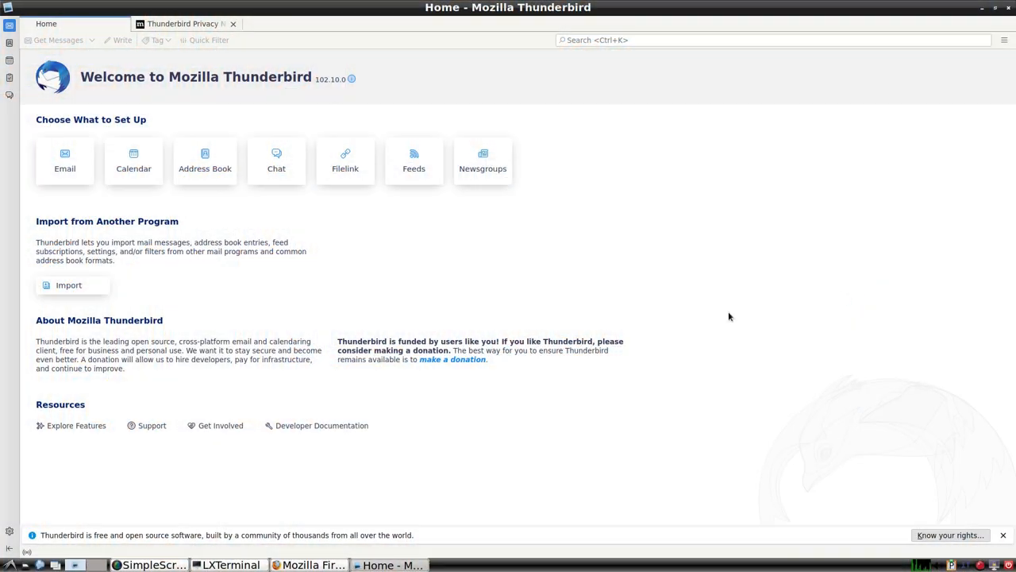
- Import another-contact-address-book.vcf from the nextcloud export folder as a new Thunderbird address book
{"action": "left_click", "coordinate": [68, 285]}
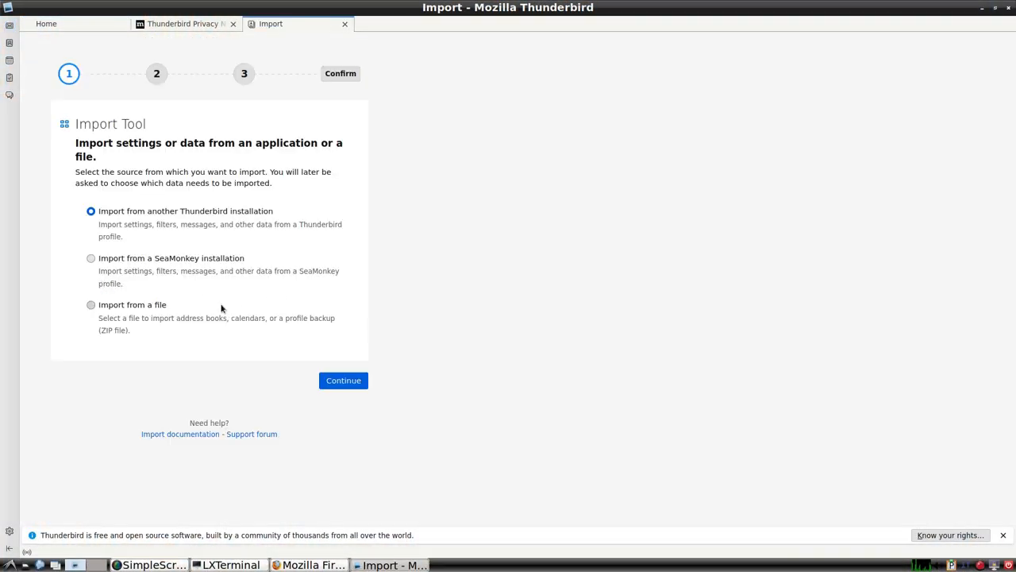
{"action": "left_click", "coordinate": [88, 305]}
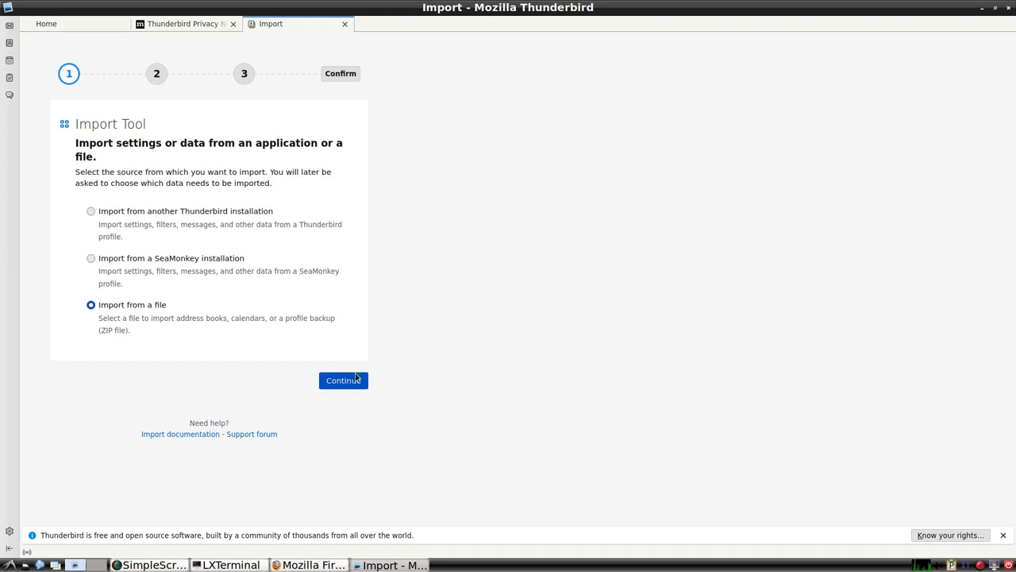
{"action": "left_click", "coordinate": [343, 381]}
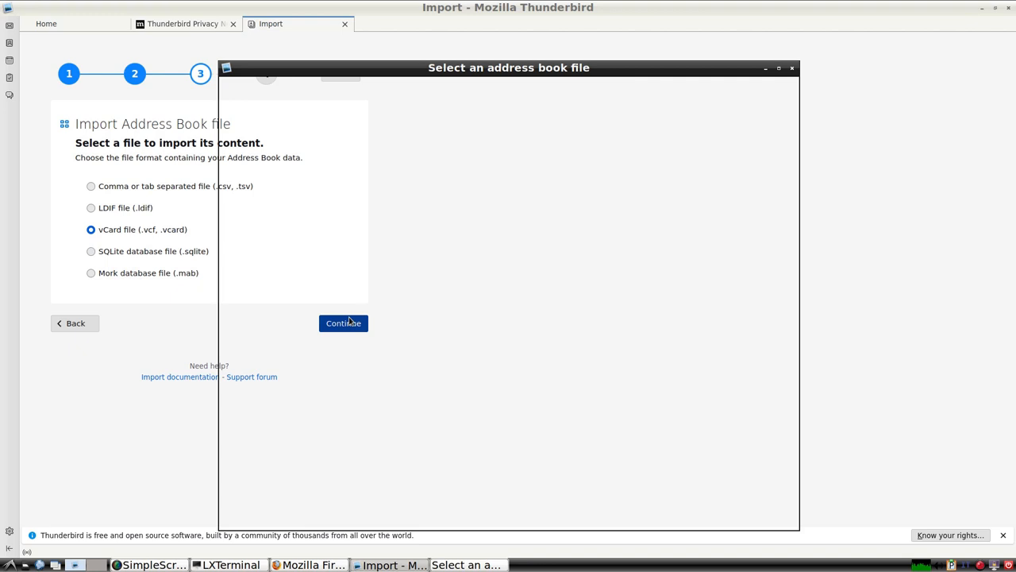
{"action": "left_click", "coordinate": [343, 322]}
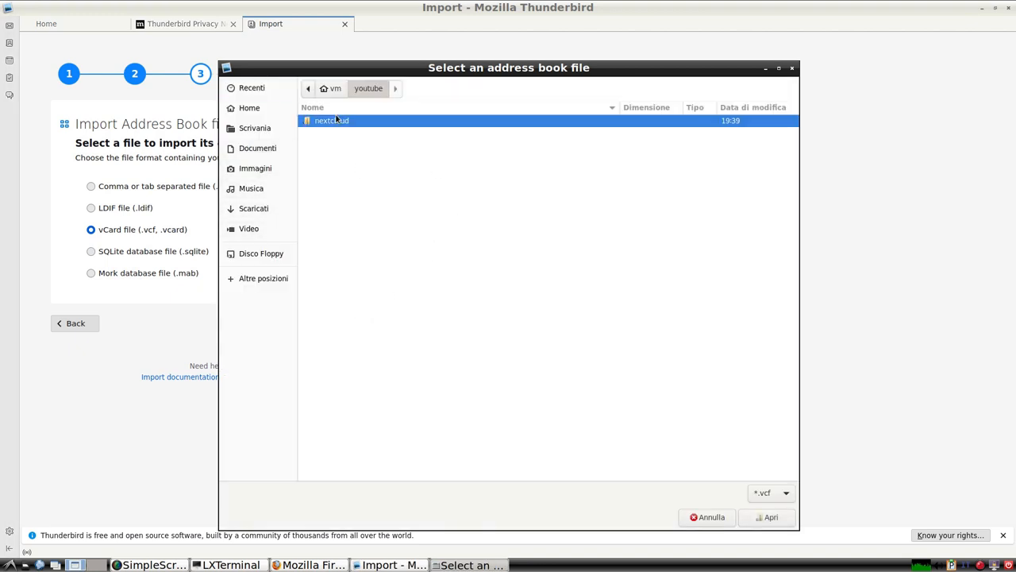
{"action": "double_click", "coordinate": [332, 120]}
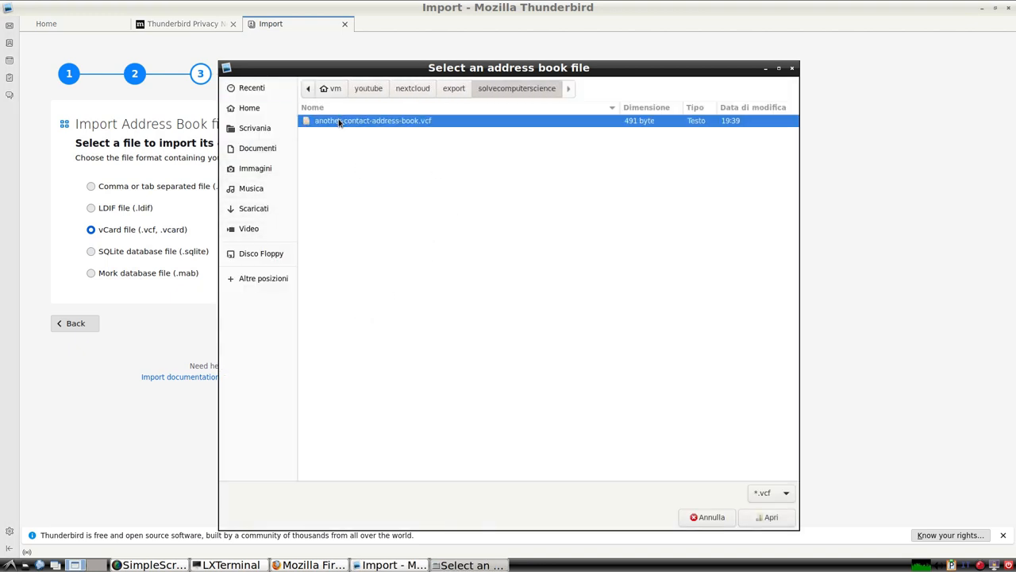
{"action": "left_click", "coordinate": [769, 517]}
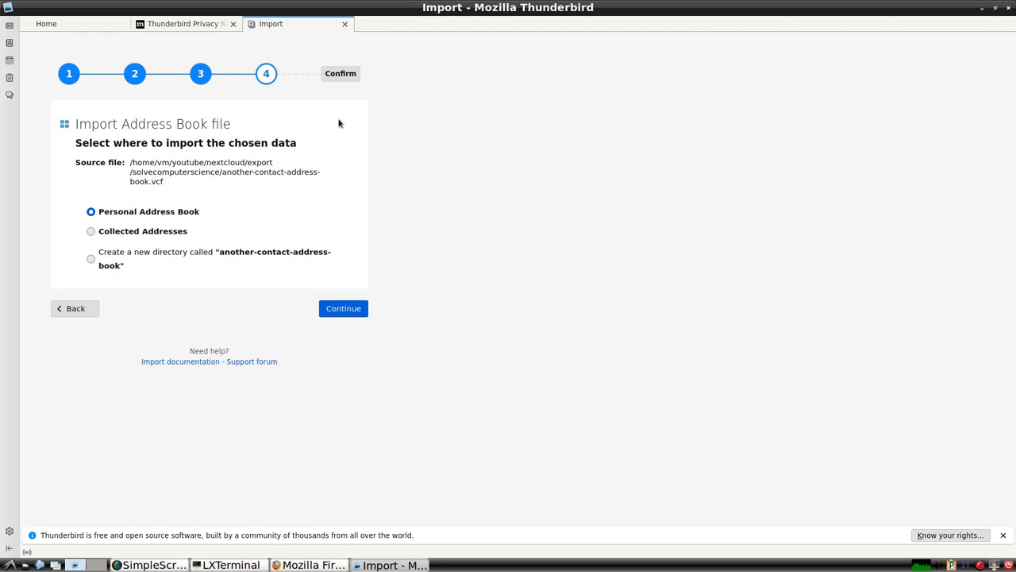
{"action": "left_click", "coordinate": [87, 261]}
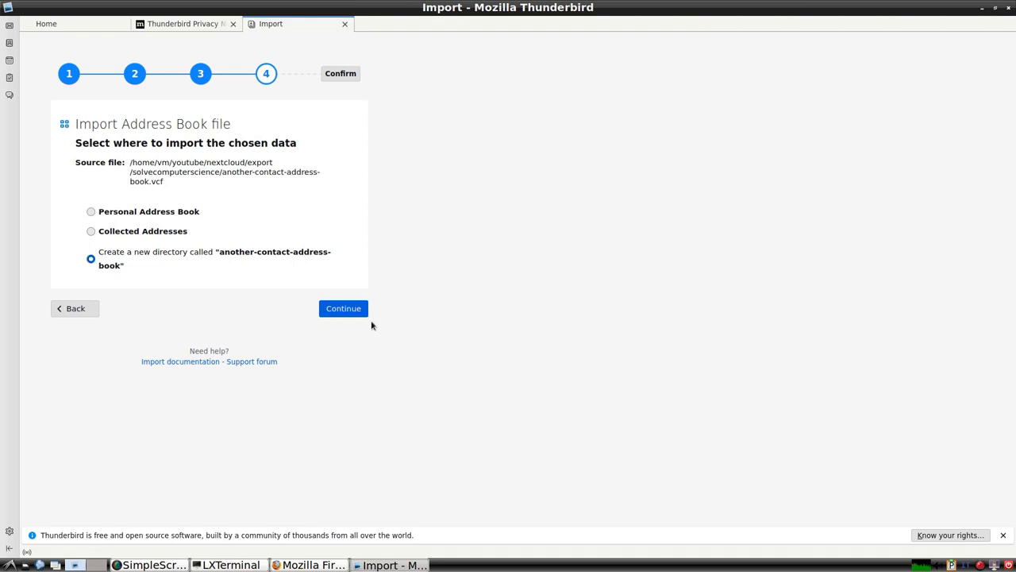
{"action": "left_click", "coordinate": [343, 308]}
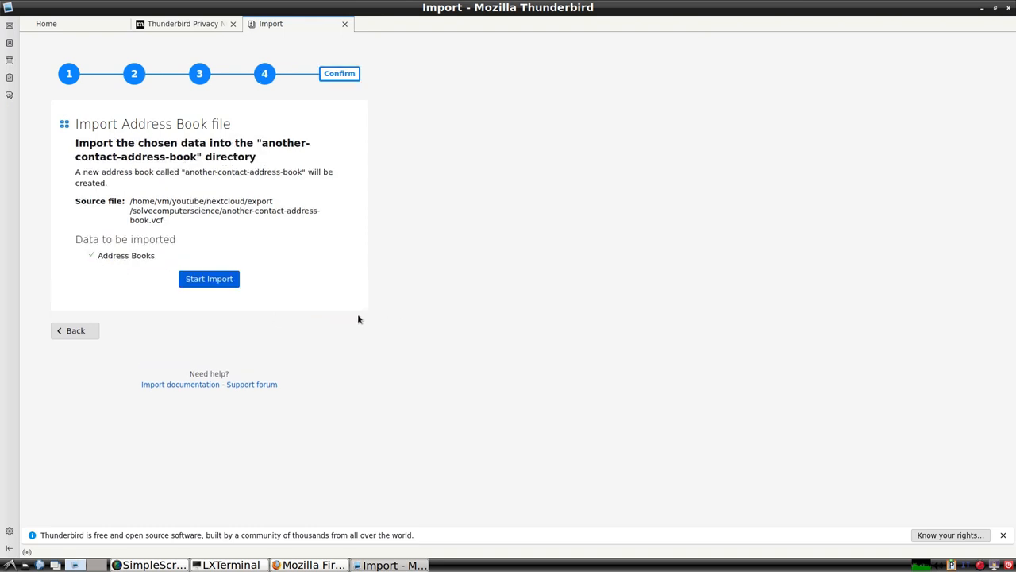
{"action": "left_click", "coordinate": [208, 279]}
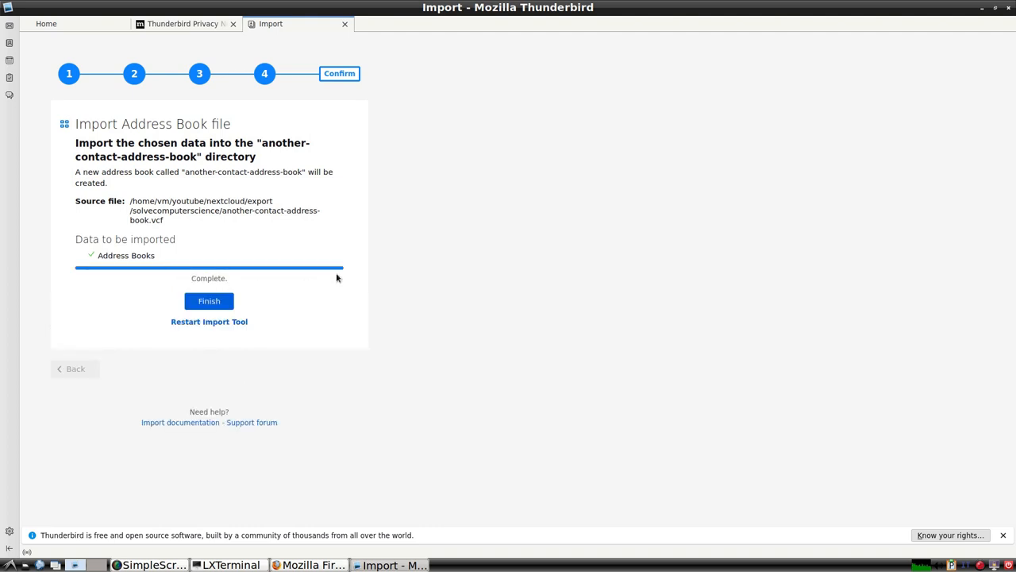
{"action": "left_click", "coordinate": [209, 301]}
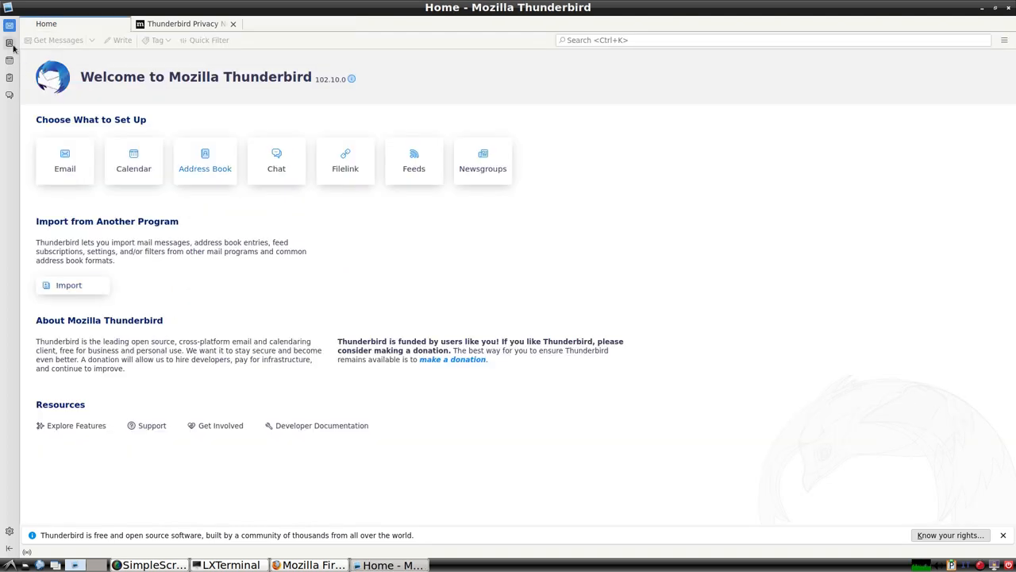
- Open Thunderbird's address book and view the details of contacts C 2 and c1
{"action": "left_click", "coordinate": [205, 158]}
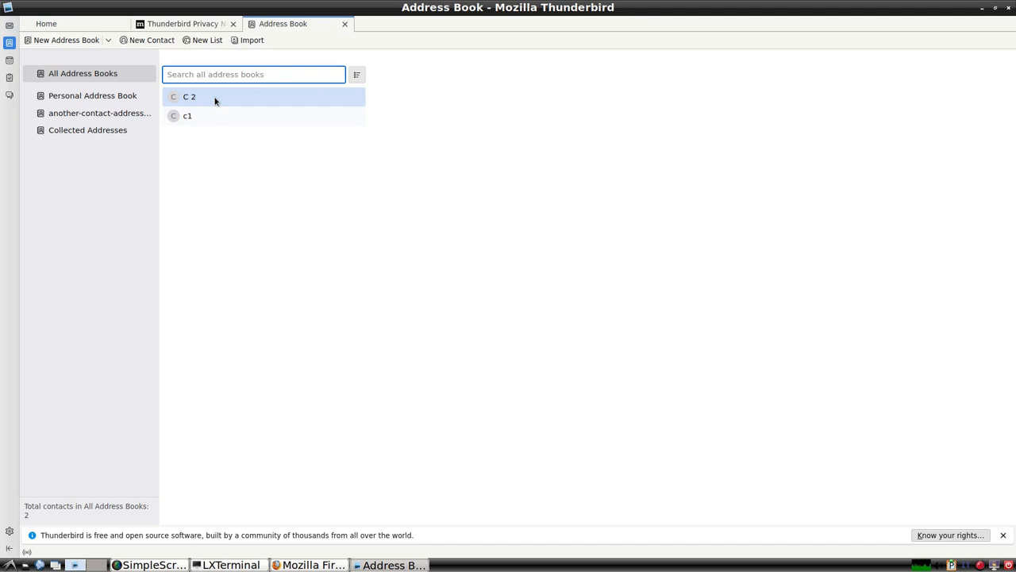
{"action": "left_click", "coordinate": [207, 97]}
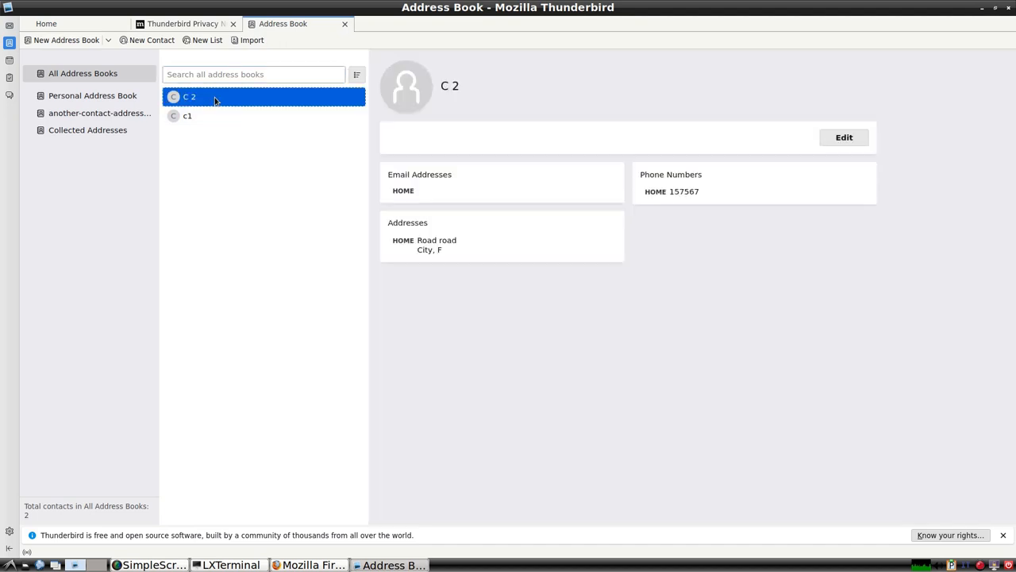
{"action": "left_click", "coordinate": [188, 116]}
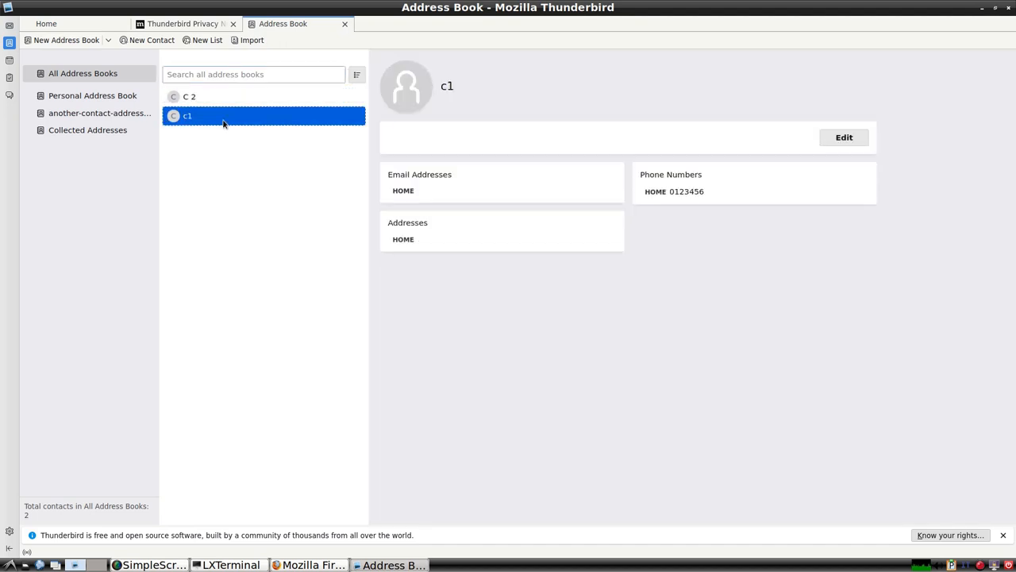
{"action": "left_click", "coordinate": [472, 564]}
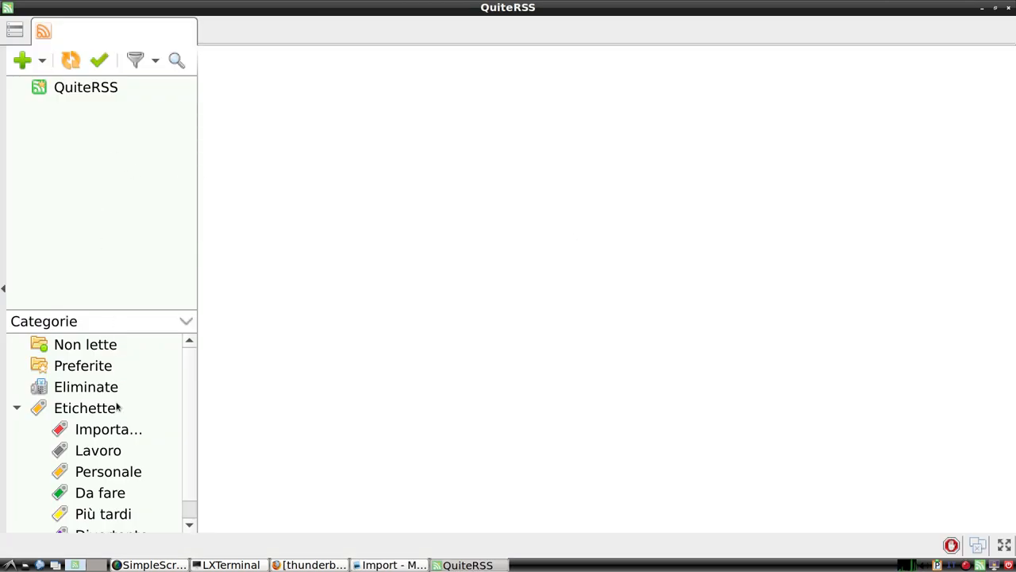
{"action": "mouse_move", "coordinate": [12, 32]}
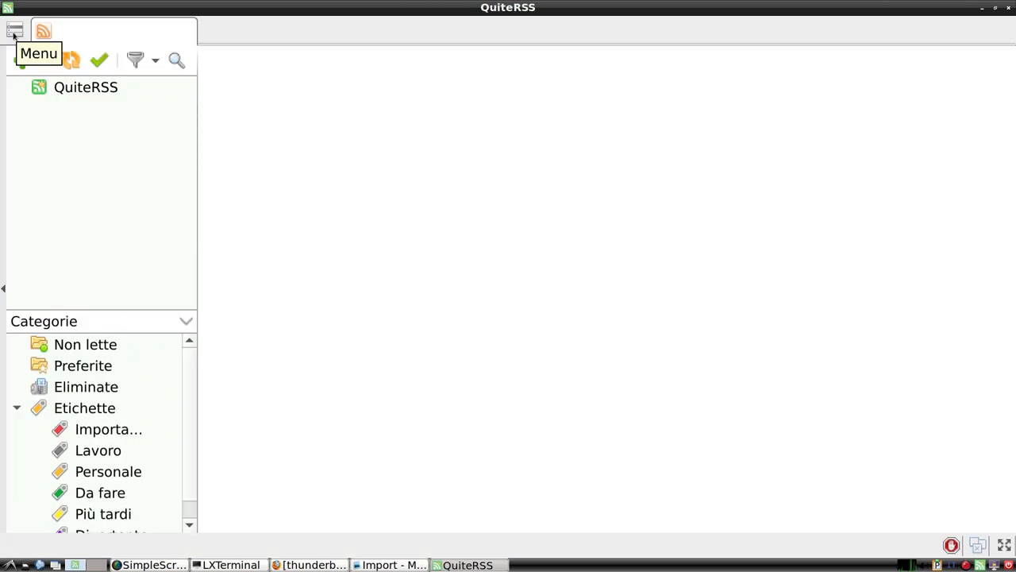
- Import news-subscription.opml via Importa fonti and browse the Wikipedia featured articles feed
{"action": "left_click", "coordinate": [12, 34]}
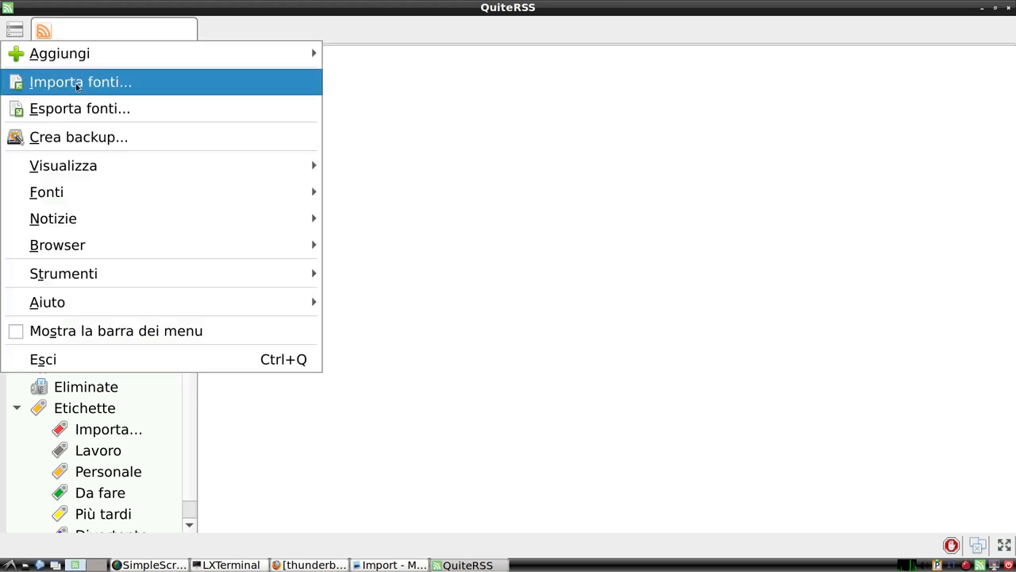
{"action": "left_click", "coordinate": [83, 82]}
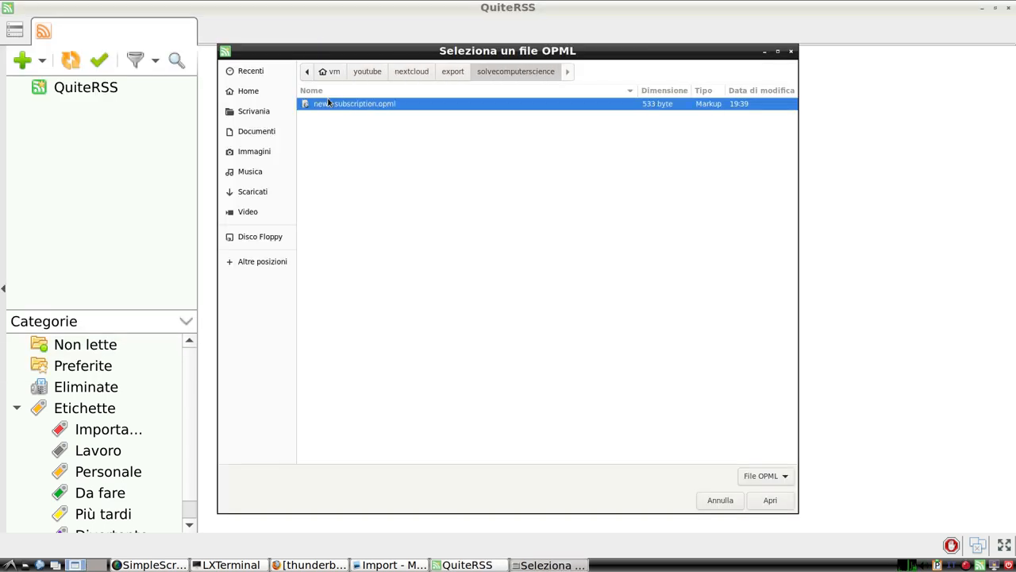
{"action": "left_click", "coordinate": [773, 500]}
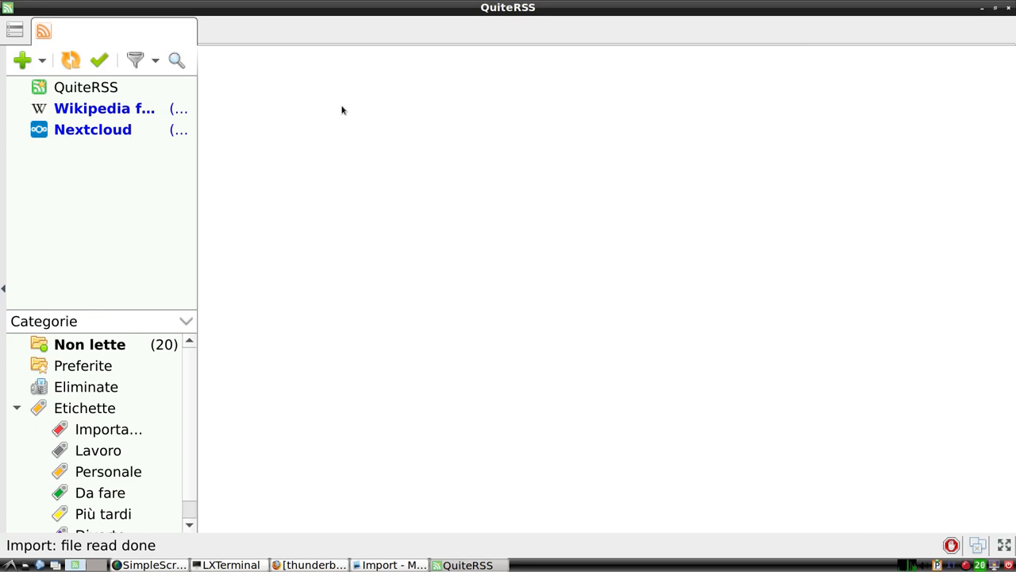
{"action": "left_click", "coordinate": [104, 107]}
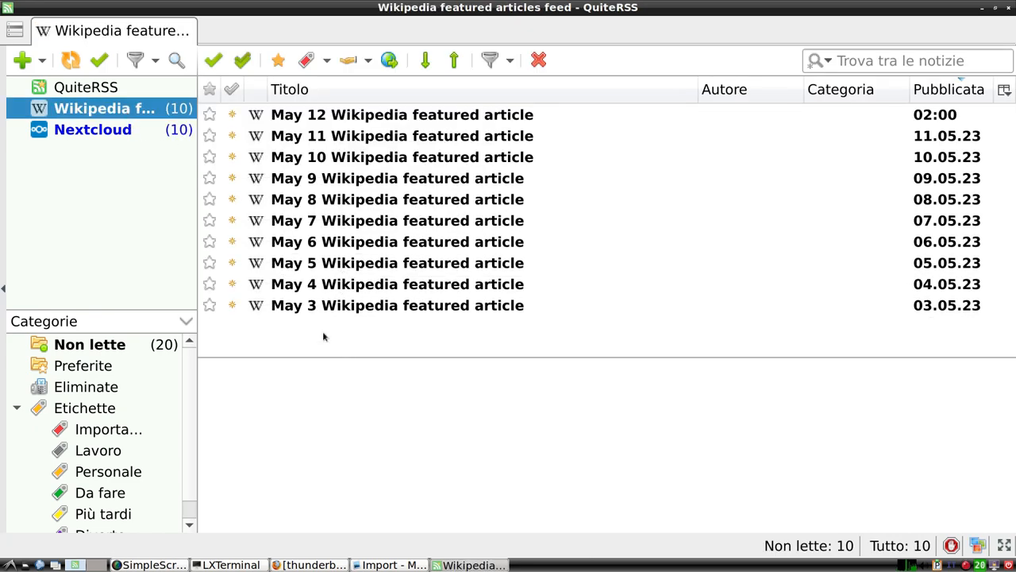
{"action": "left_click", "coordinate": [93, 130]}
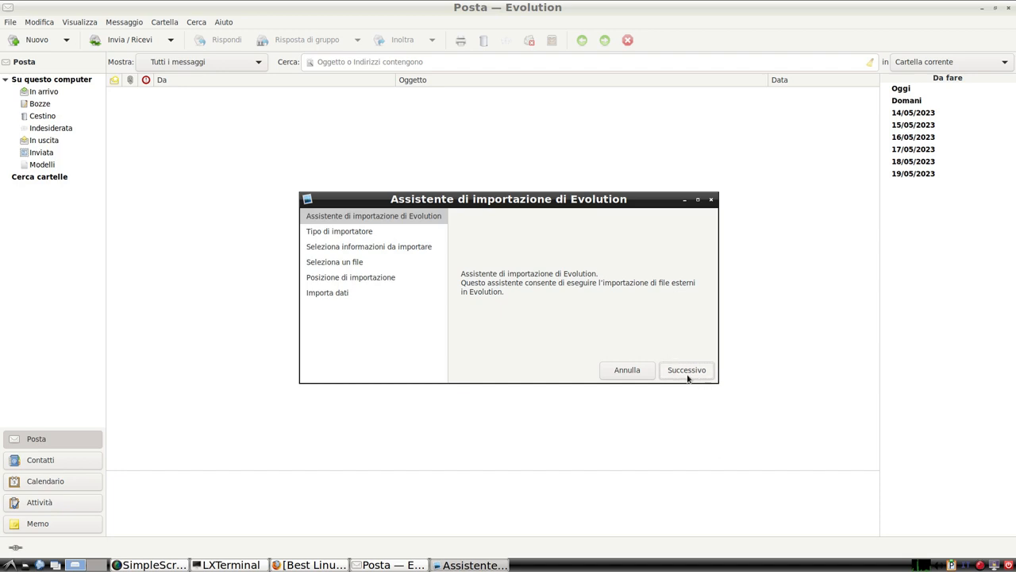
- Import test-calendar-important.vcs as a calendar through Evolution's import assistant
{"action": "left_click", "coordinate": [685, 370]}
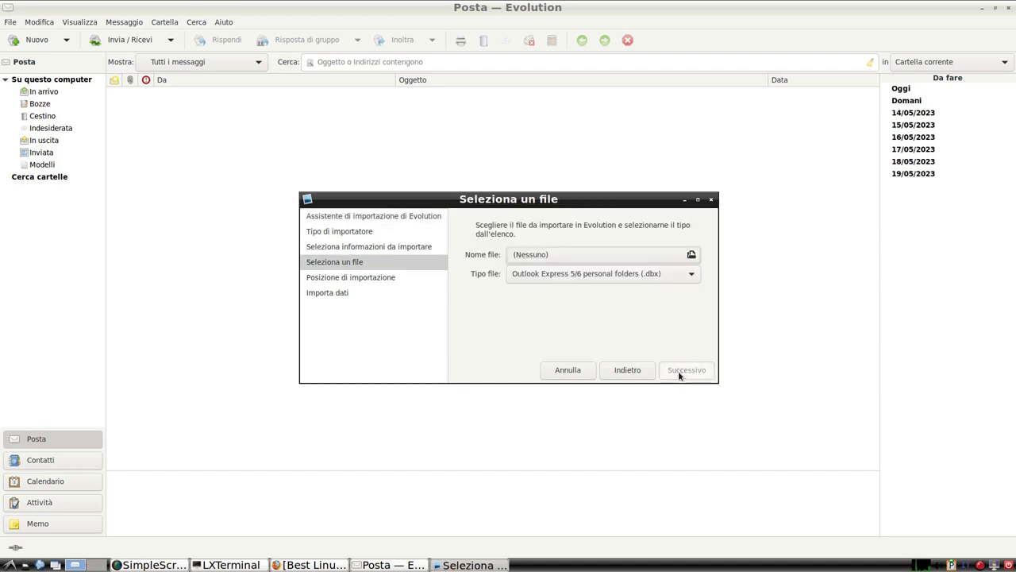
{"action": "left_click", "coordinate": [690, 254]}
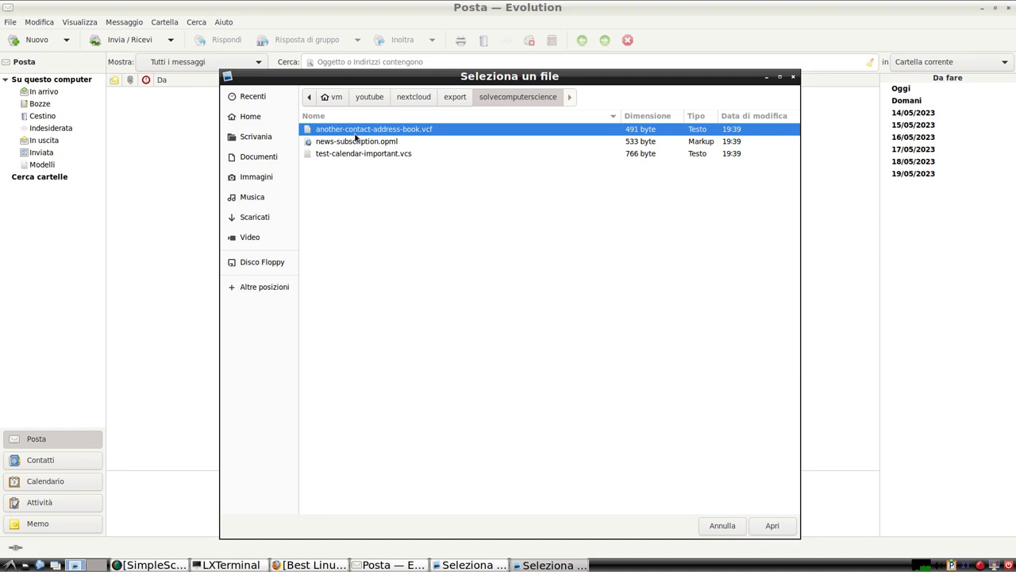
{"action": "left_click", "coordinate": [363, 153]}
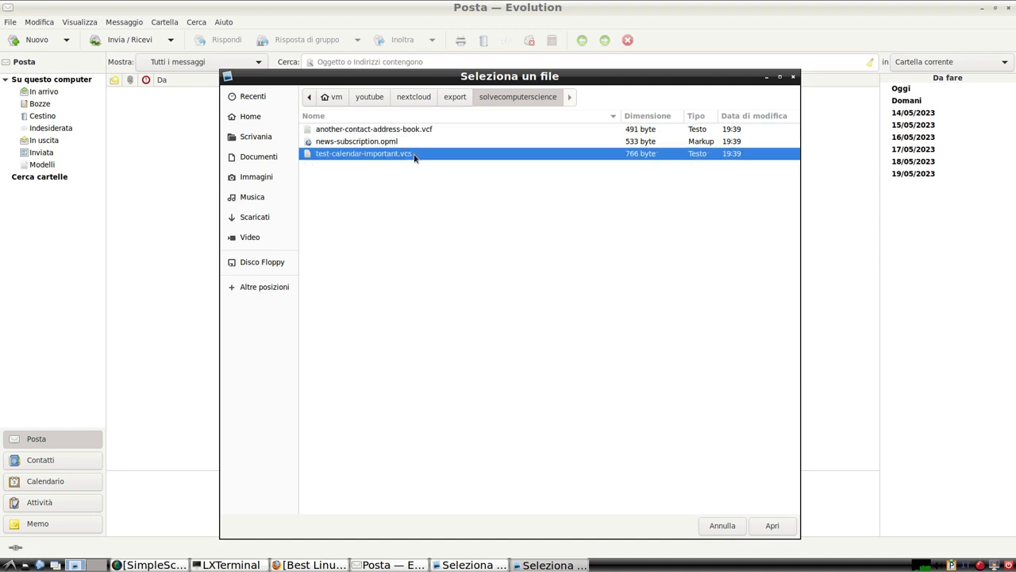
{"action": "left_click", "coordinate": [773, 525]}
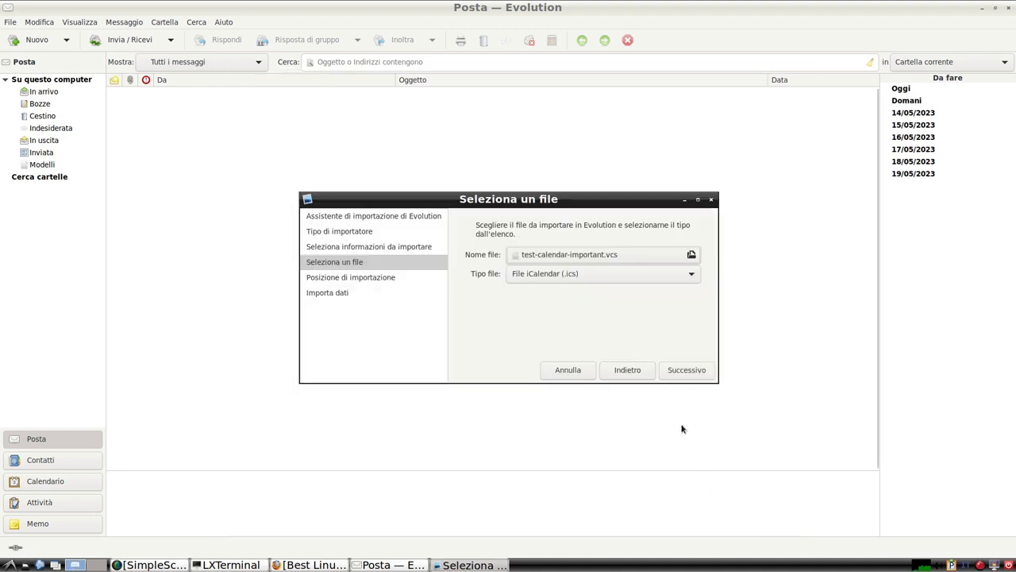
{"action": "left_click", "coordinate": [685, 370]}
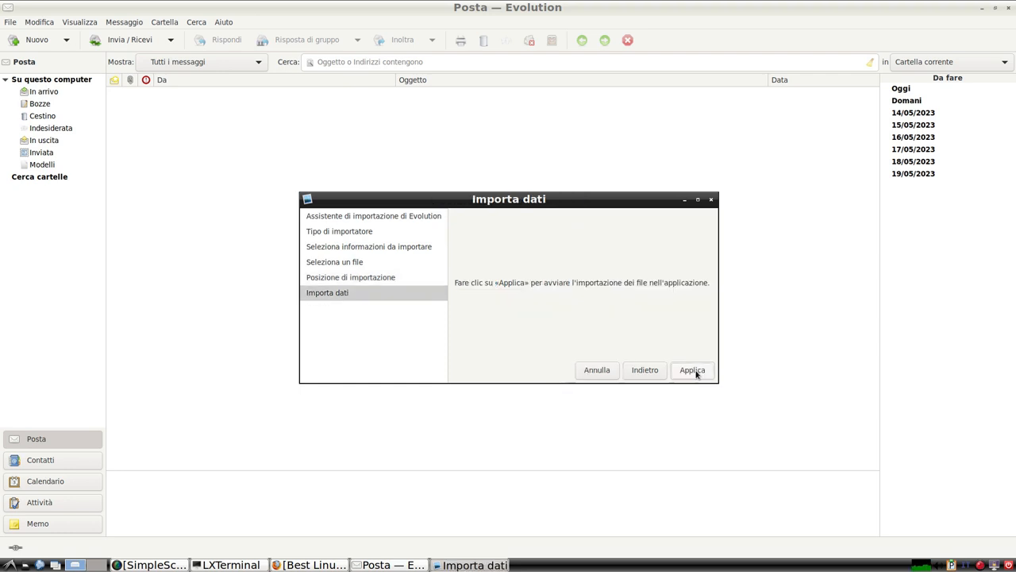
{"action": "left_click", "coordinate": [692, 370]}
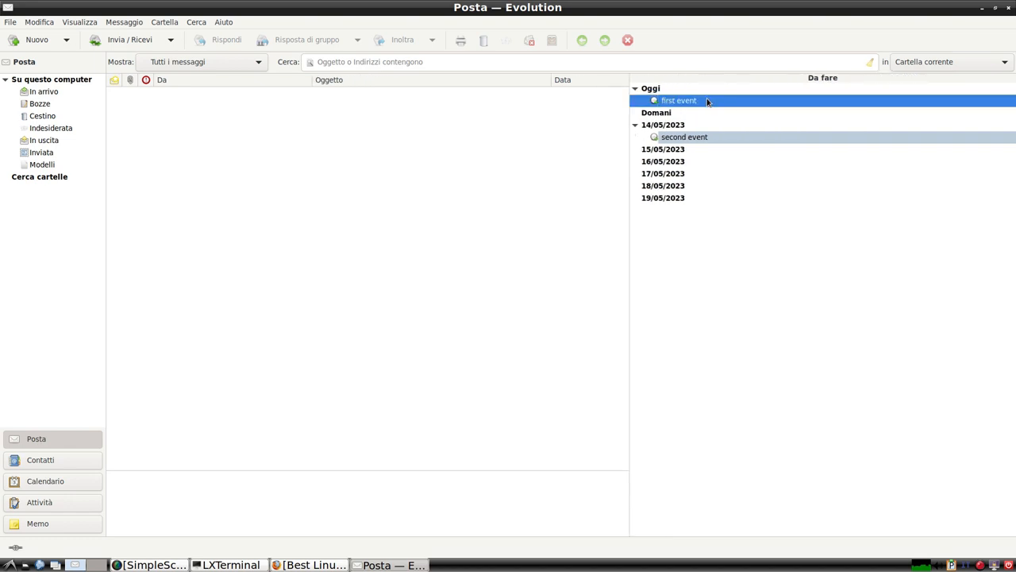
- Open first event (12/05/2023) and then second event (14/05/2023) to check their details
{"action": "left_click", "coordinate": [685, 137]}
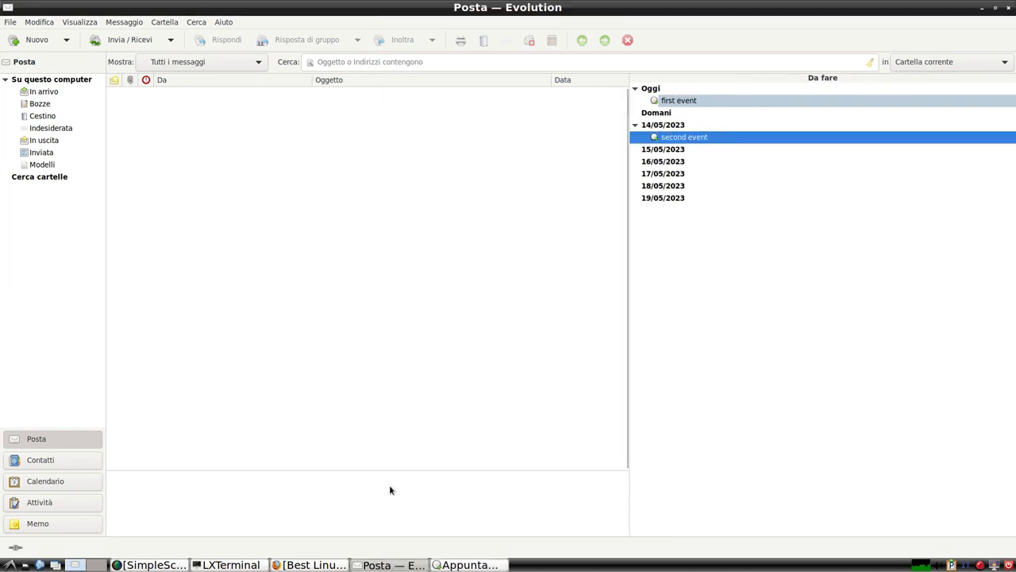
{"action": "double_click", "coordinate": [677, 101]}
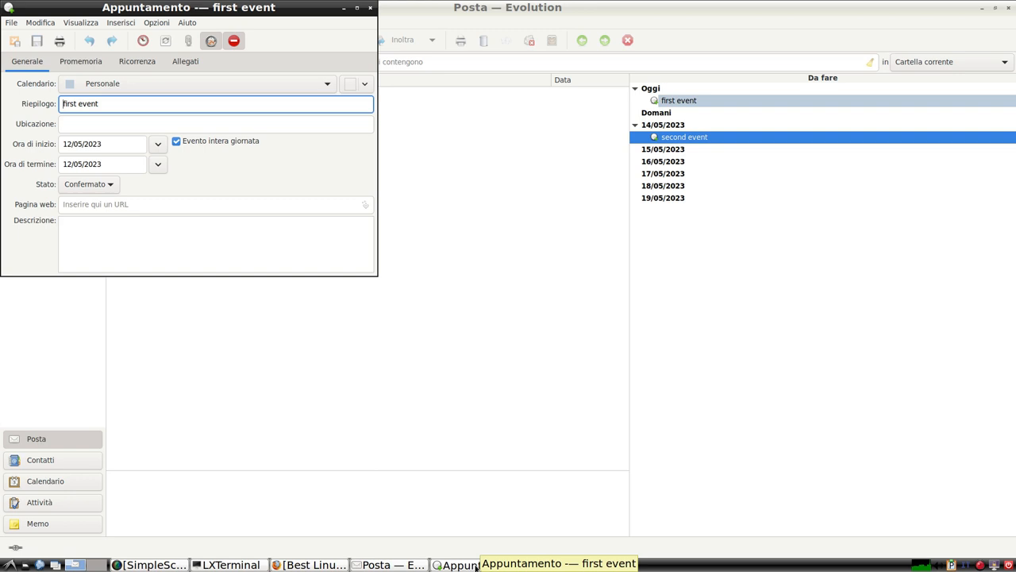
{"action": "left_click", "coordinate": [352, 7]}
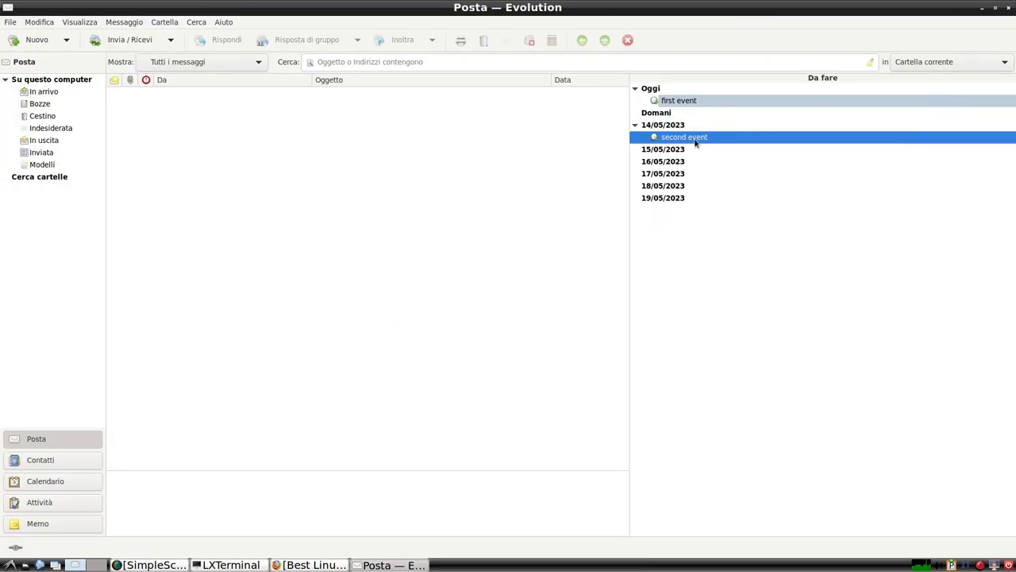
{"action": "double_click", "coordinate": [684, 137]}
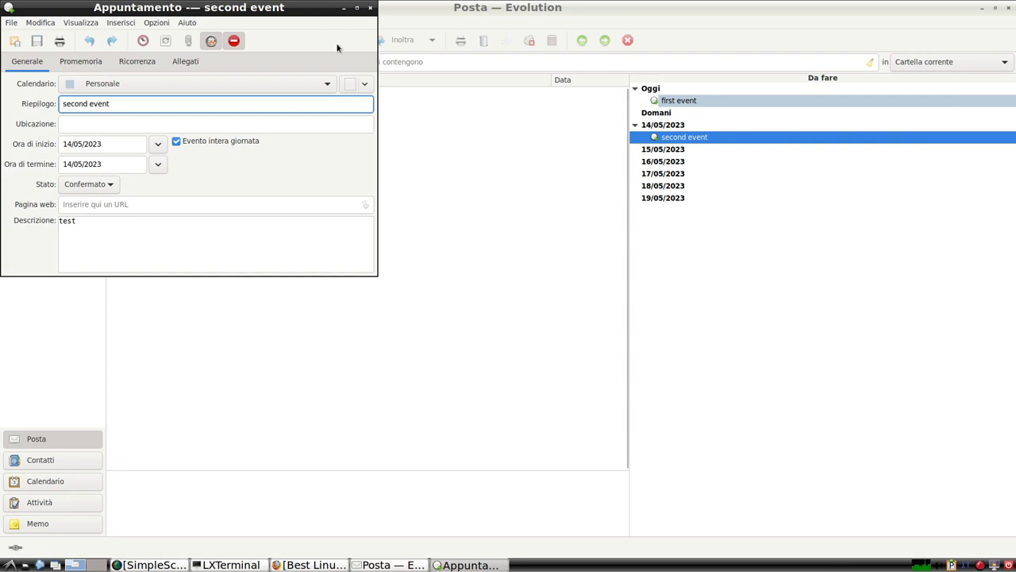